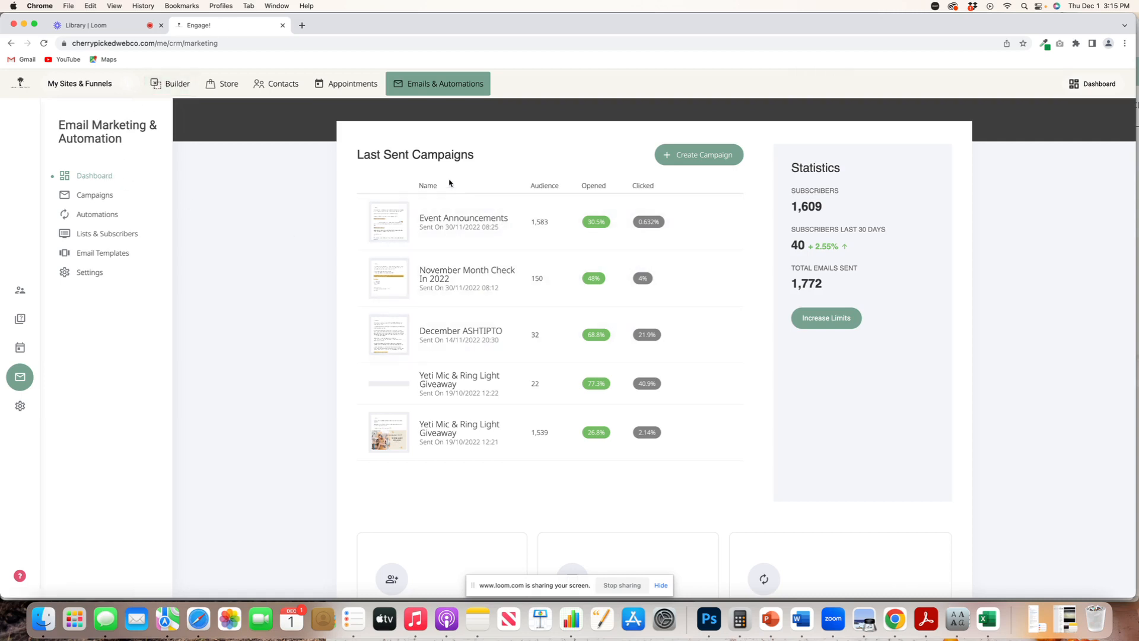
From Automations, open the Welcome Sequence flow showing its email, one-day delay and 52 Week Sequence start
scroll(down, 3)
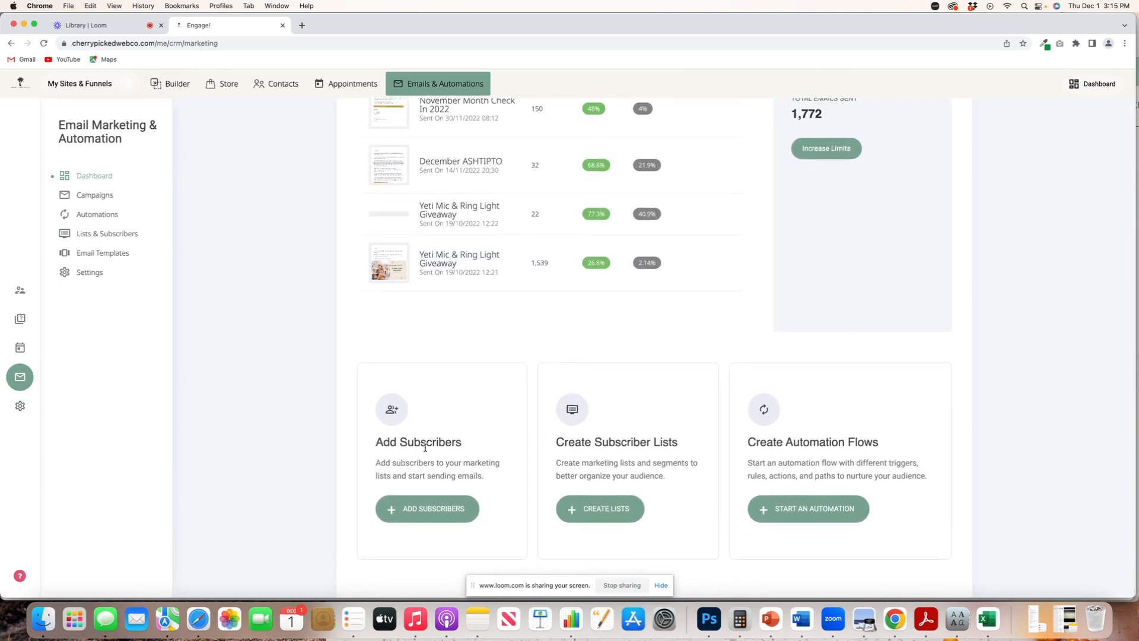
mouse_move(692, 447)
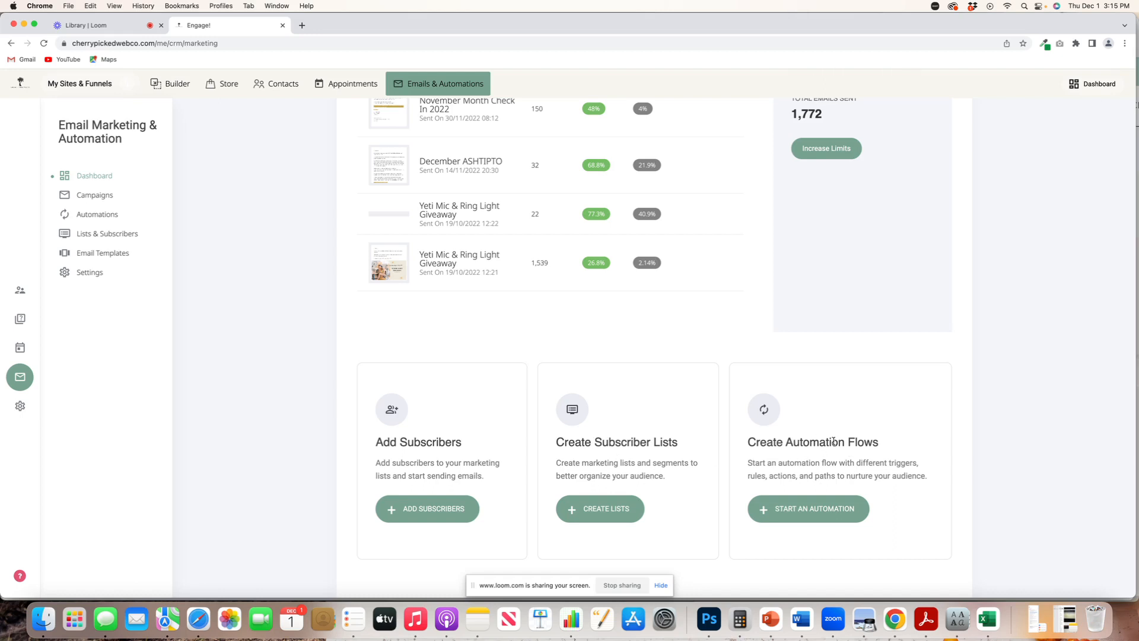
scroll(up, 3)
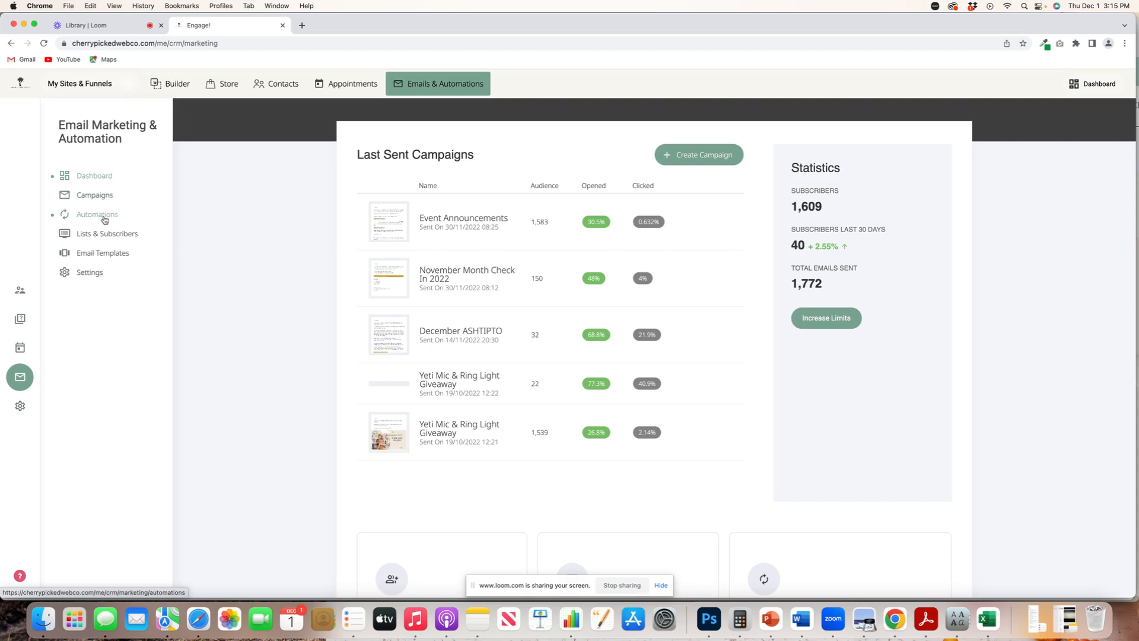
click(99, 213)
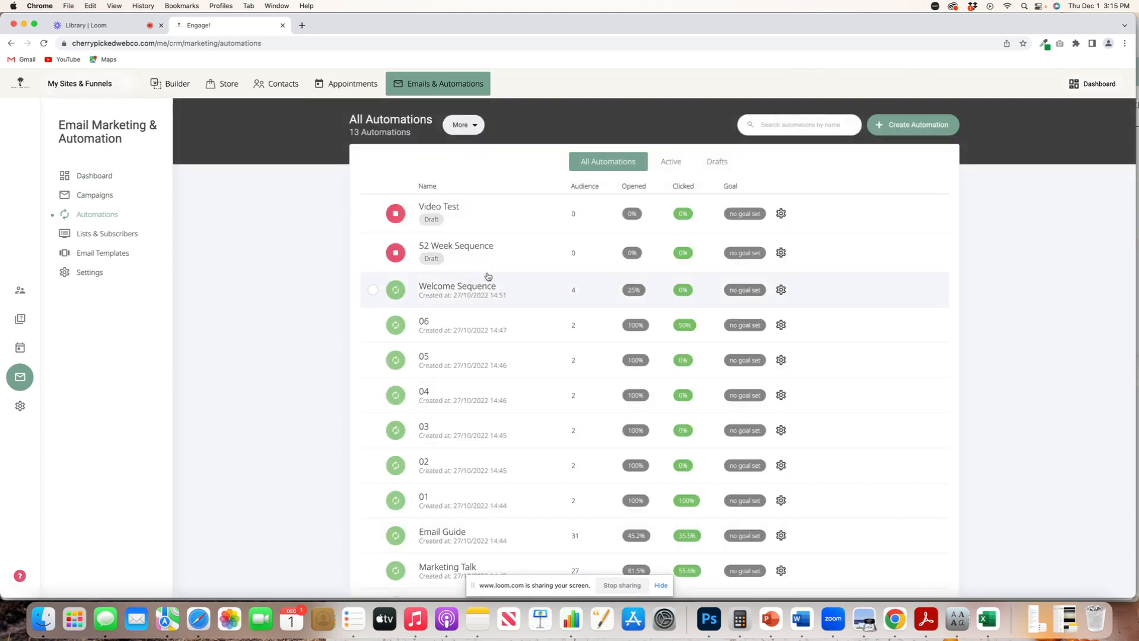
click(457, 286)
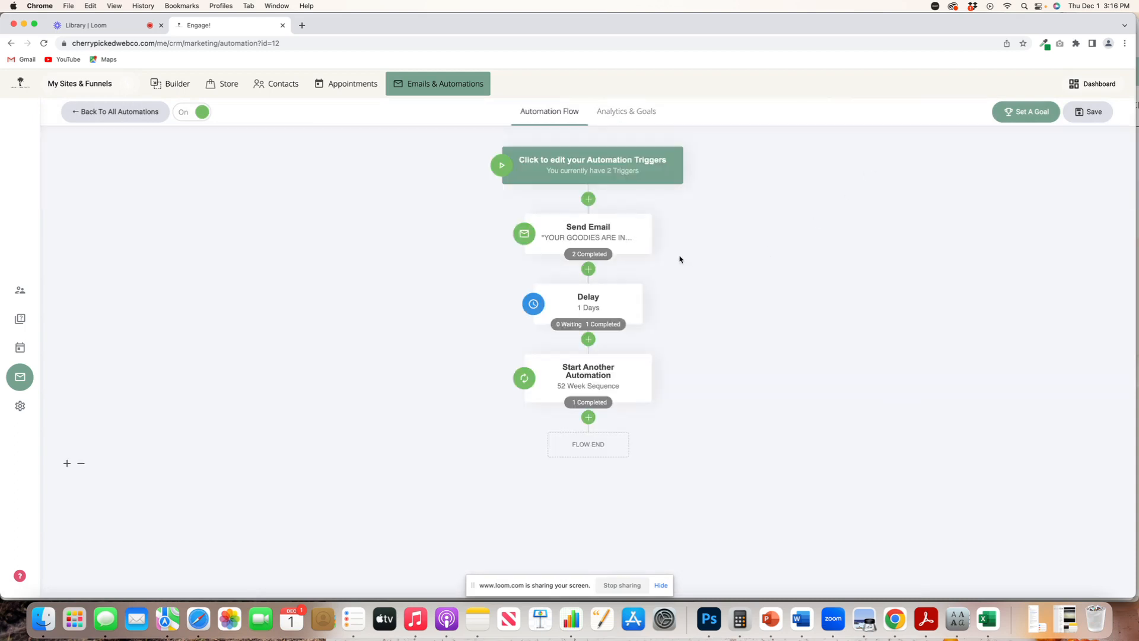
mouse_move(660, 250)
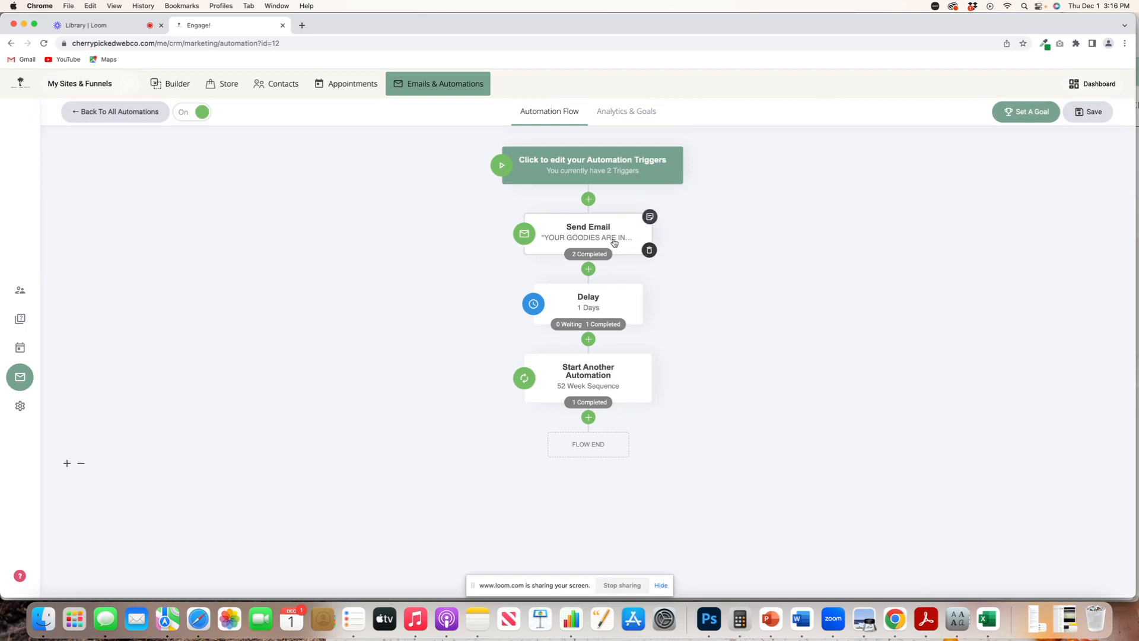
mouse_move(613, 239)
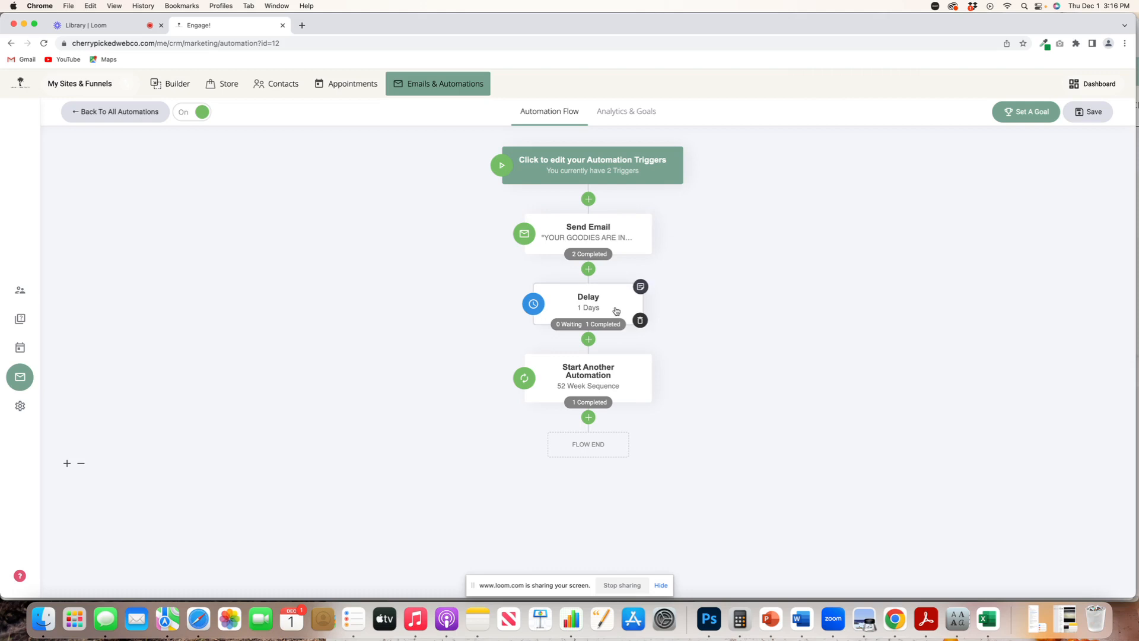
mouse_move(621, 384)
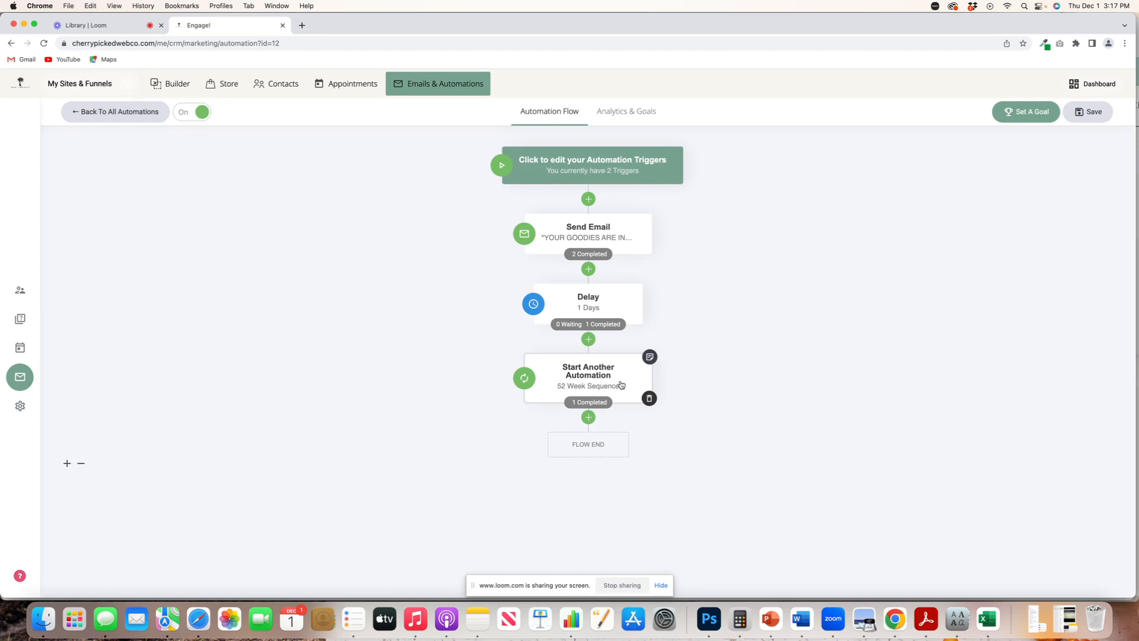
mouse_move(585, 367)
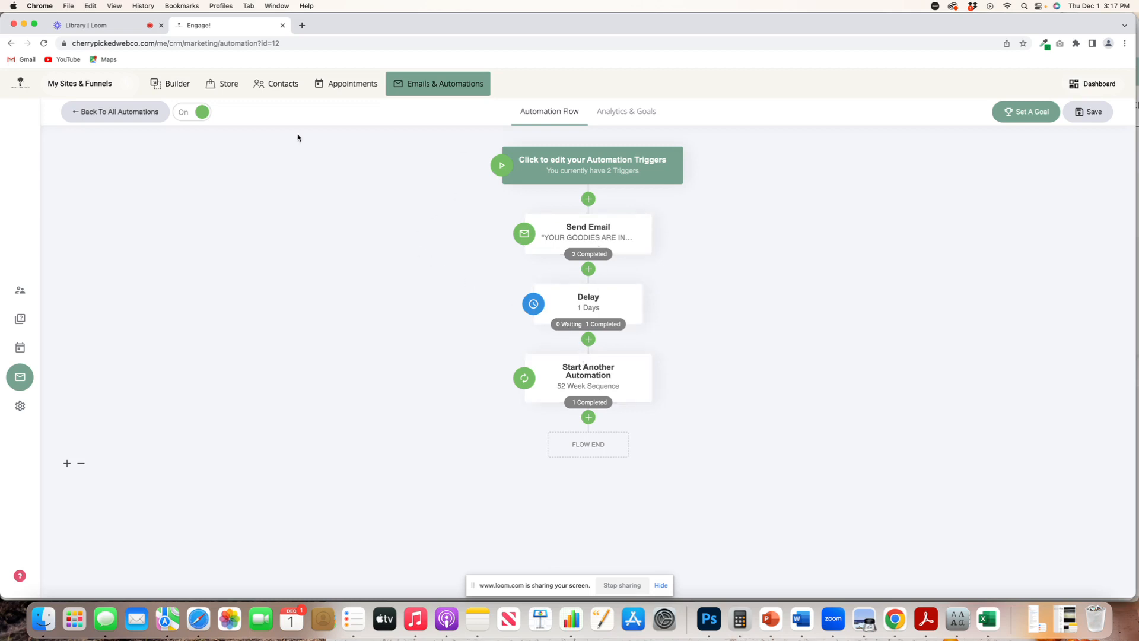
Return via the dashboard to the Lists & Subscribers overview
click(115, 112)
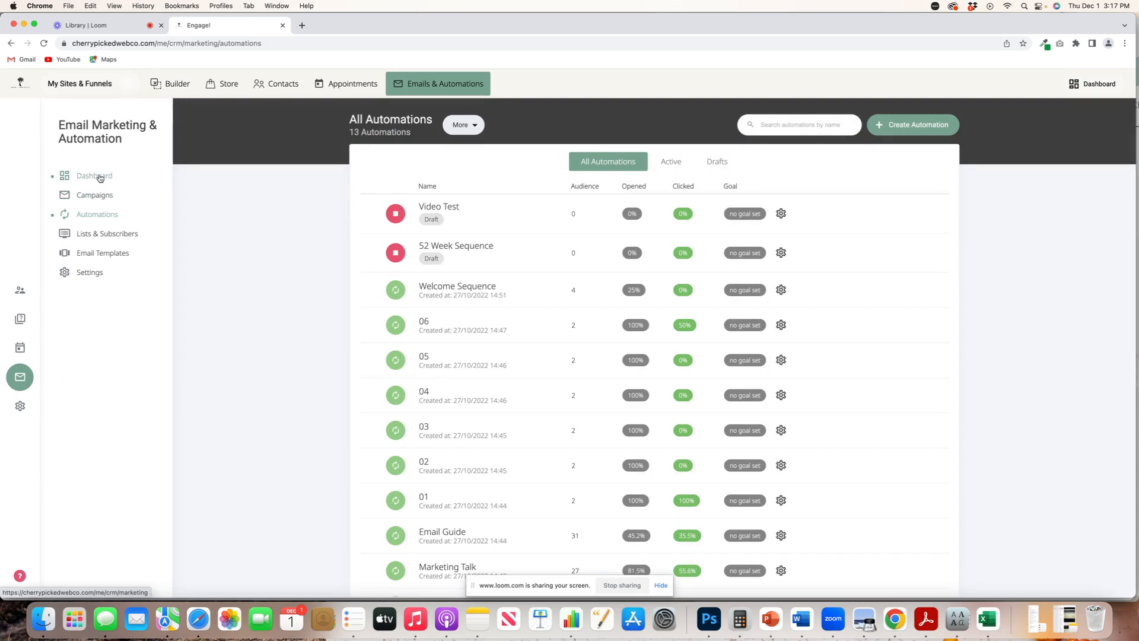
click(94, 176)
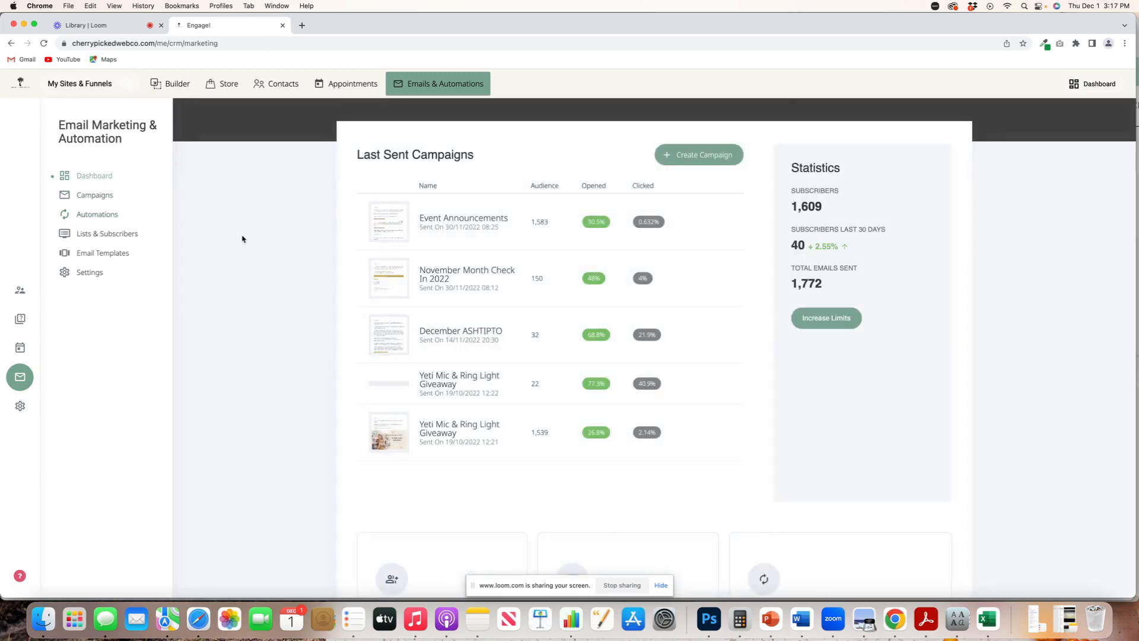
click(106, 233)
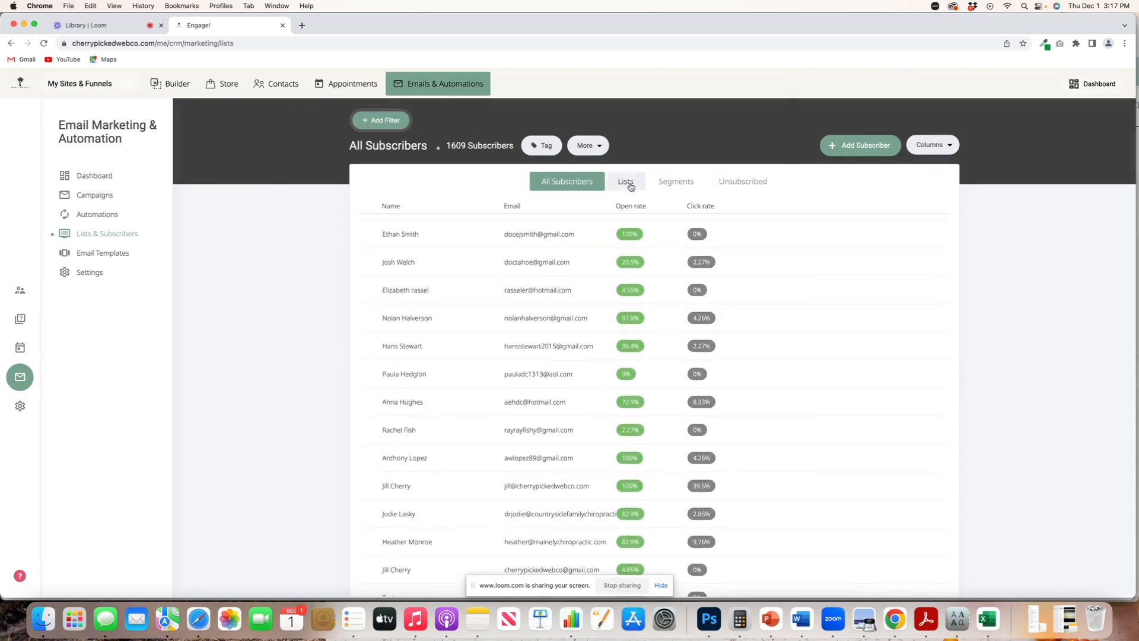
Switch to the Lists view and browse all 25 lists with their counts, open and click rates
click(626, 180)
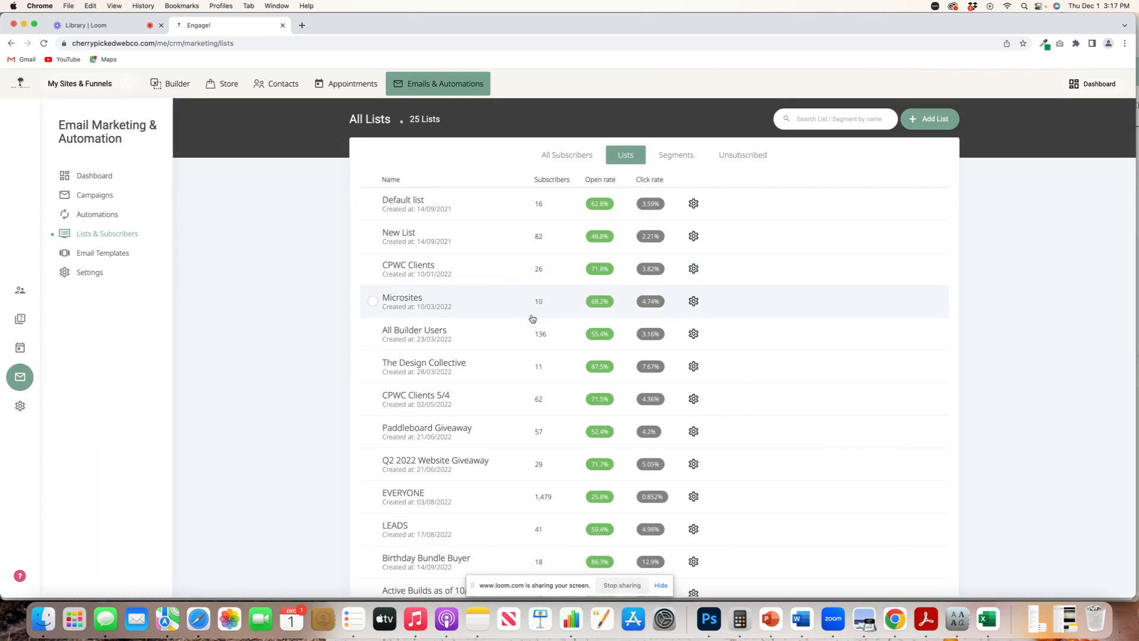
scroll(down, 3)
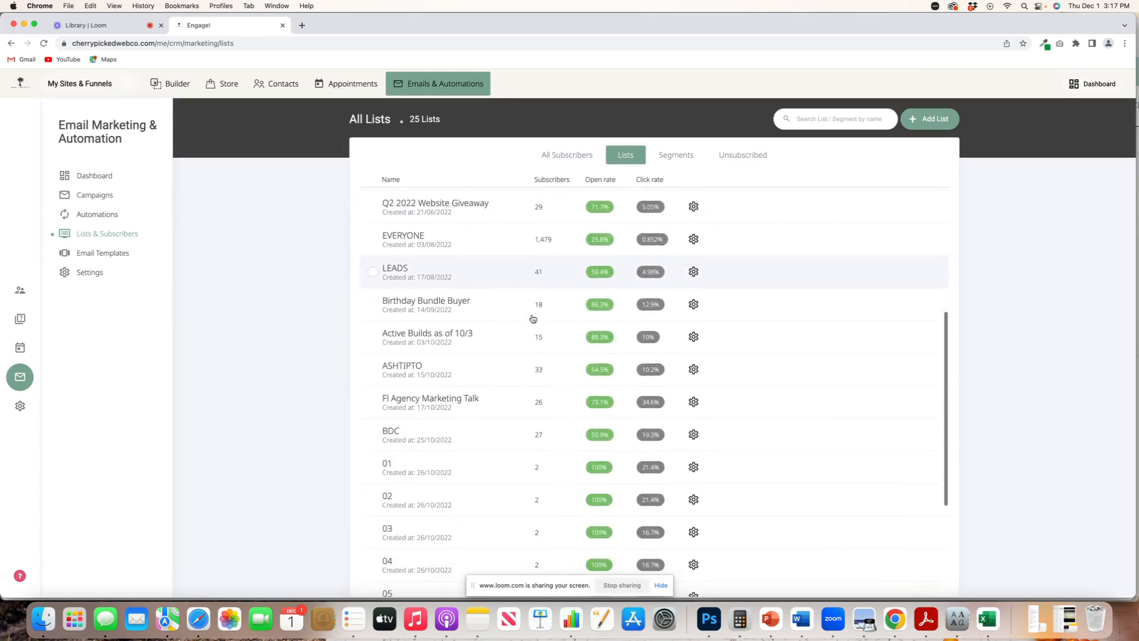
scroll(down, 3)
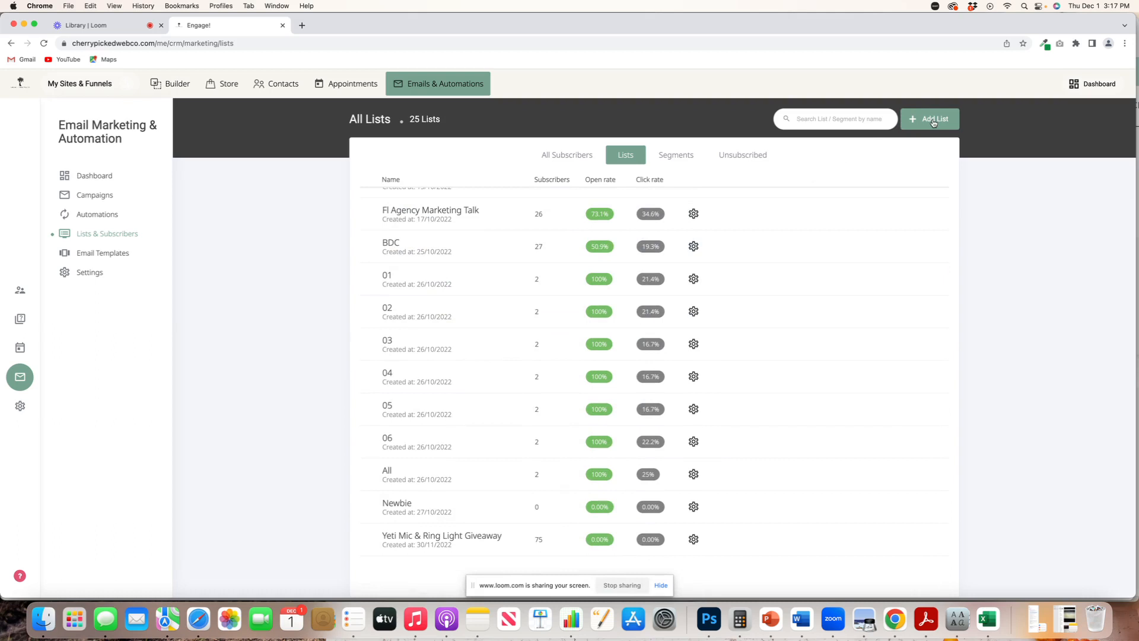
click(929, 119)
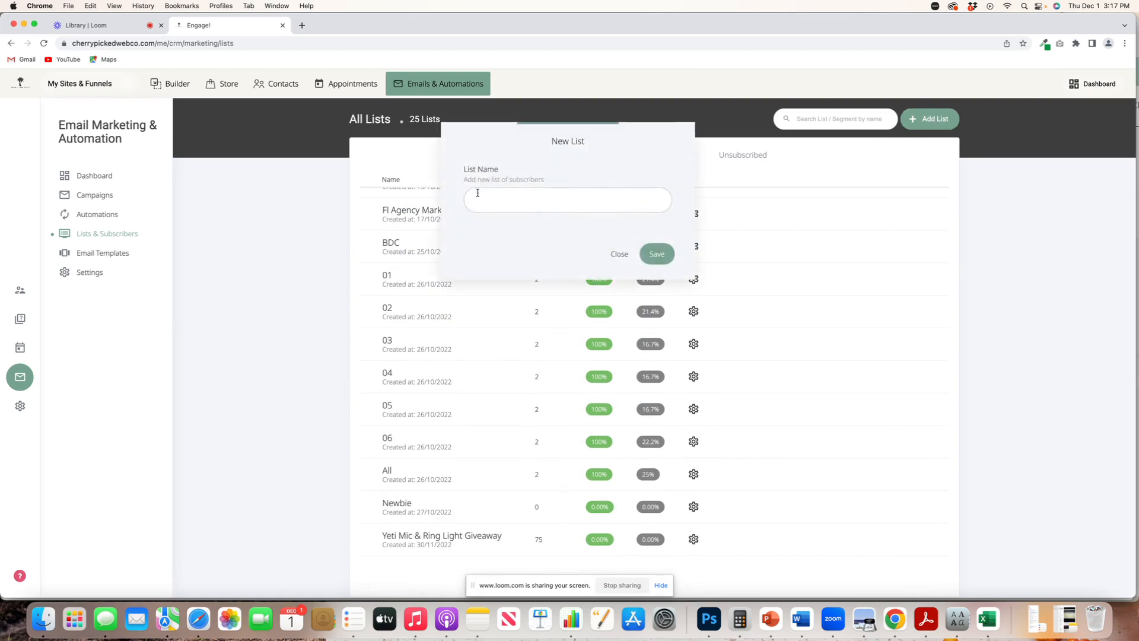
mouse_move(567, 219)
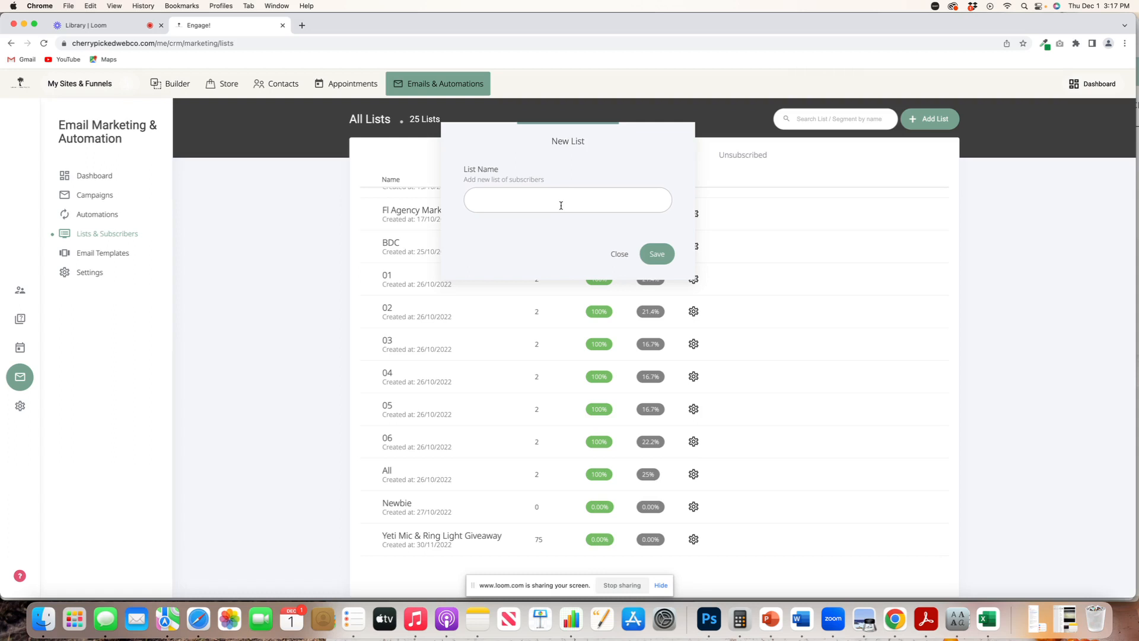
click(619, 254)
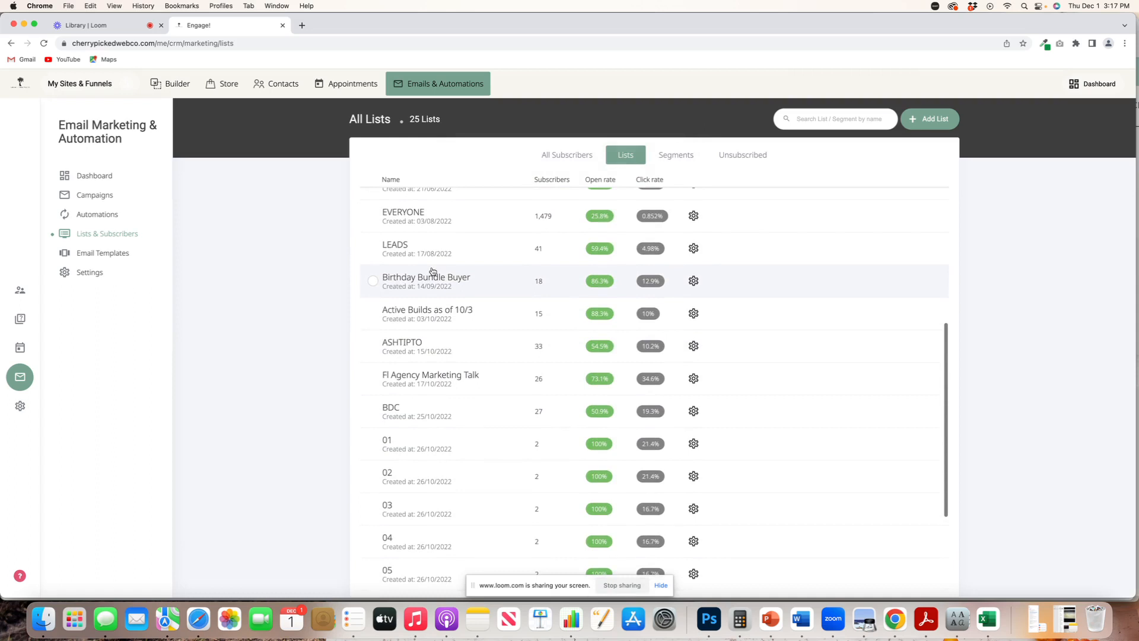
scroll(up, 3)
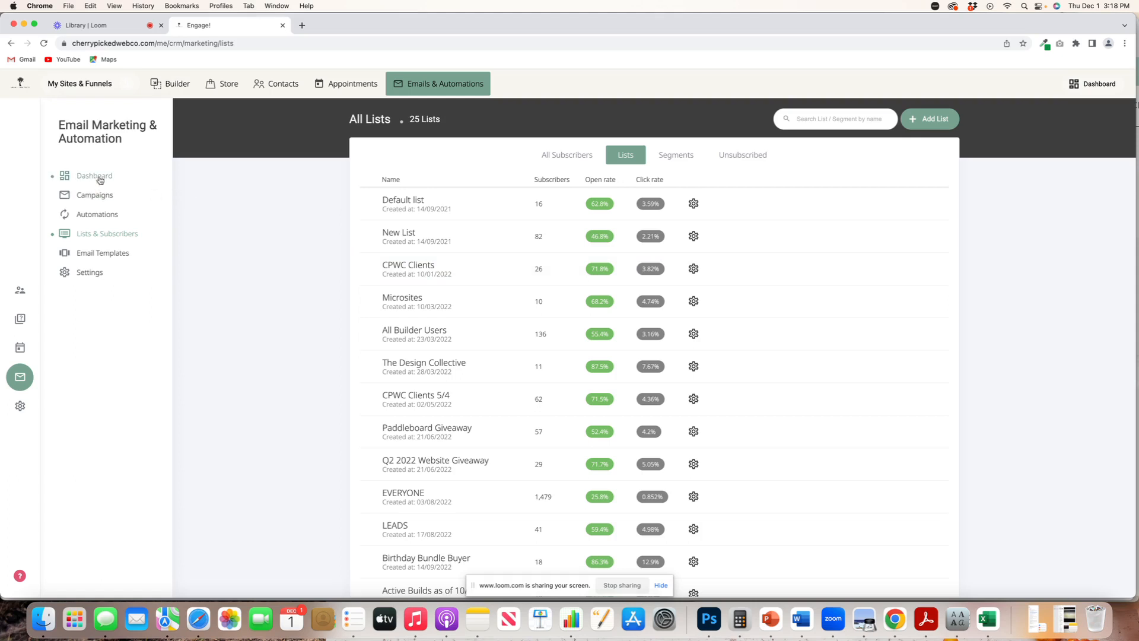
click(93, 176)
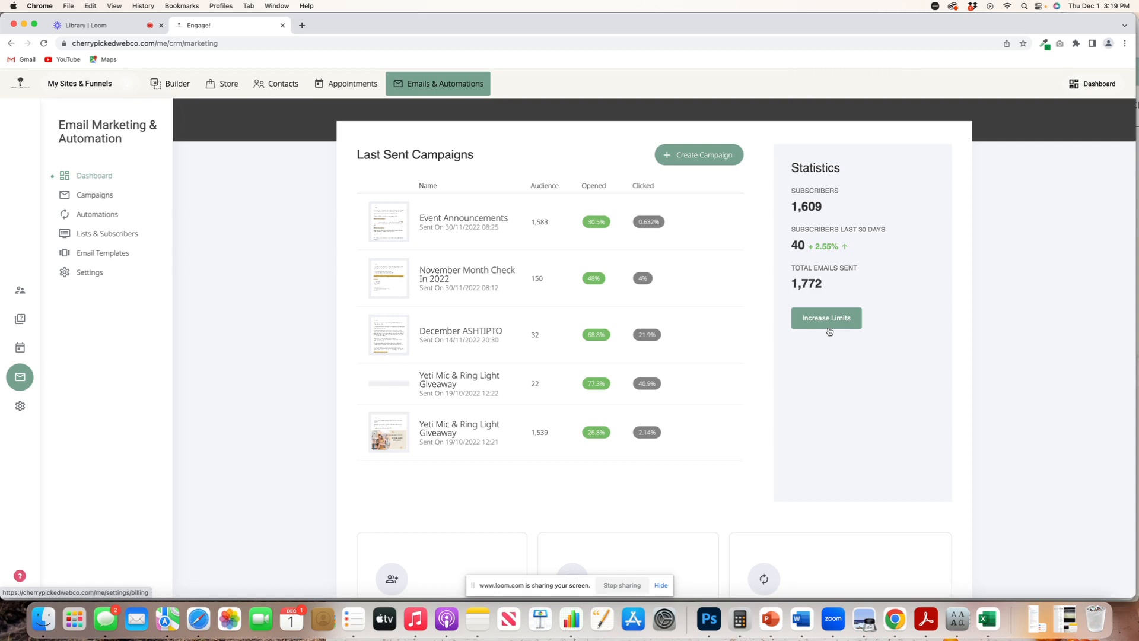
mouse_move(813, 334)
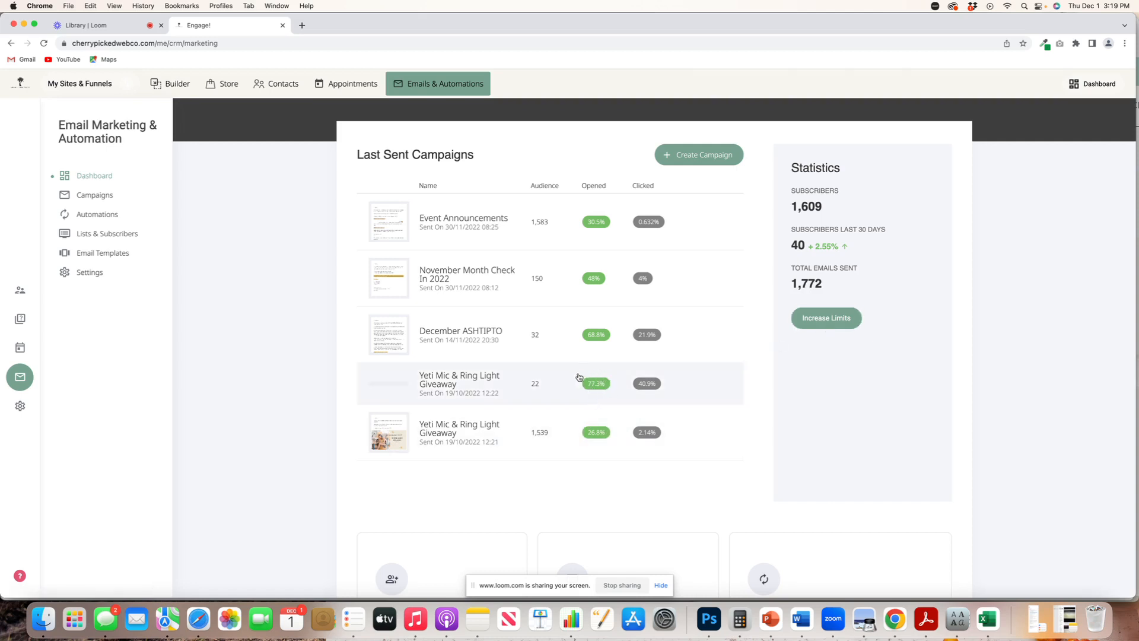
mouse_move(623, 390)
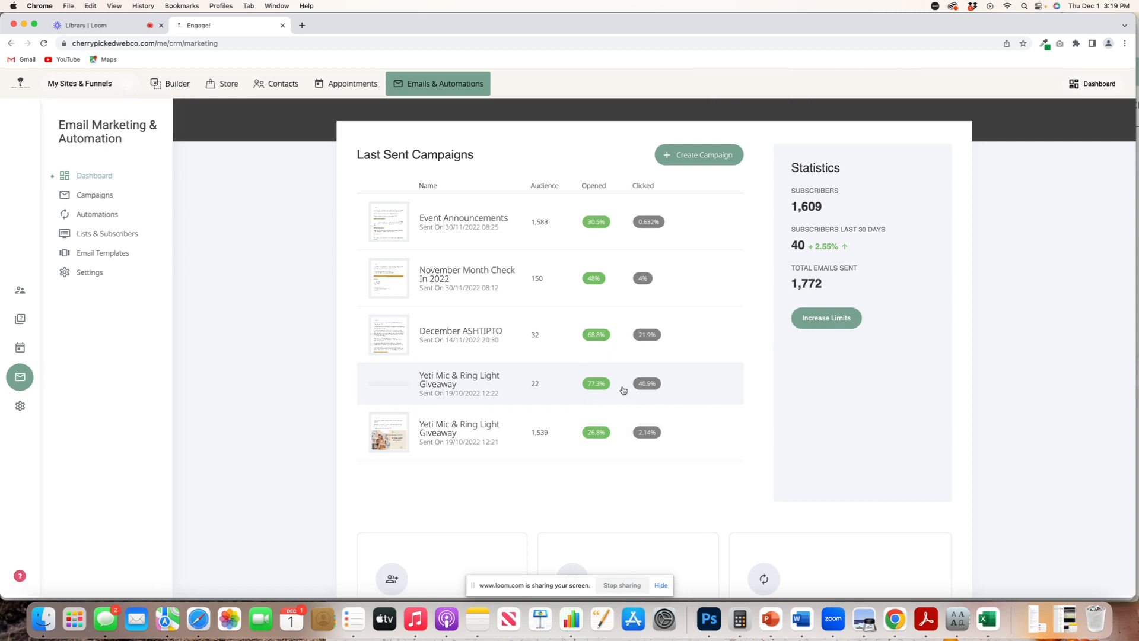
mouse_move(603, 353)
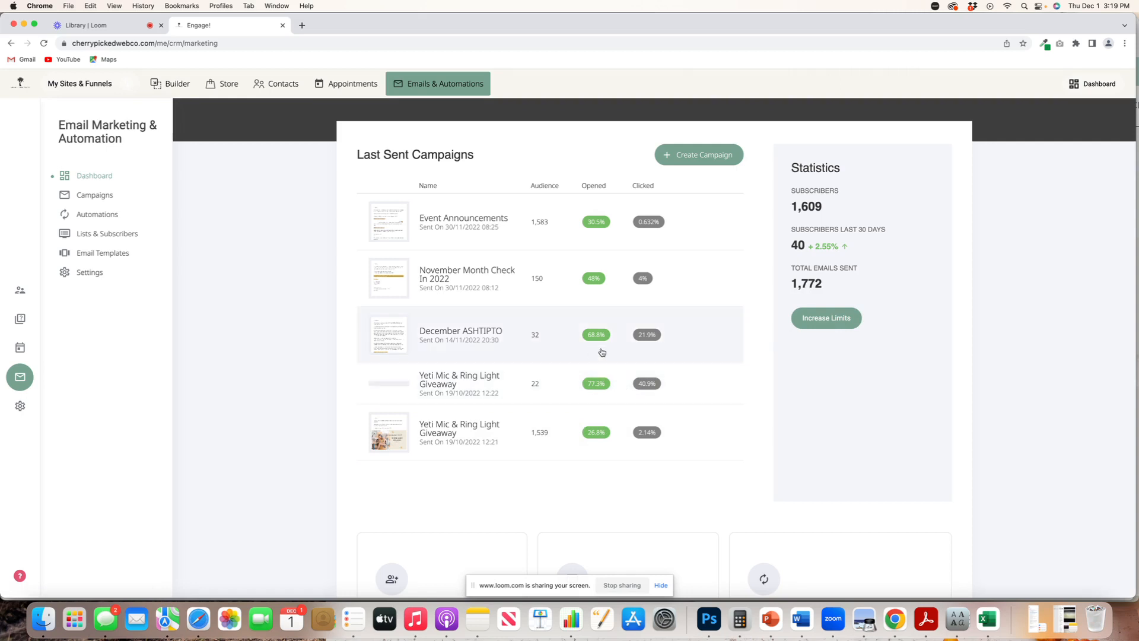
mouse_move(609, 329)
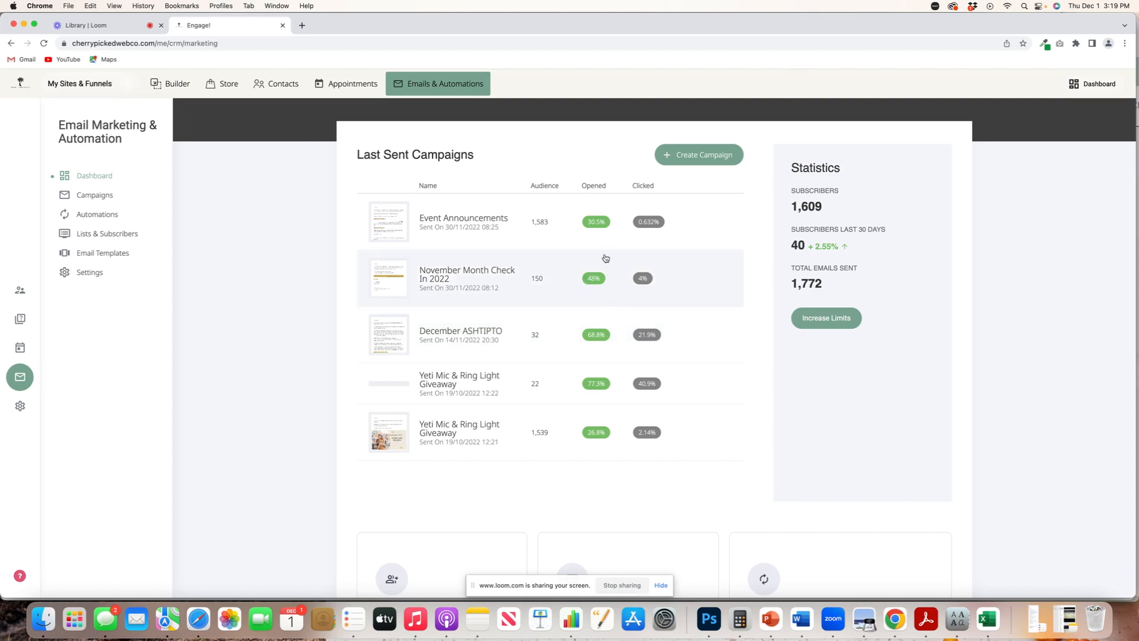
mouse_move(607, 273)
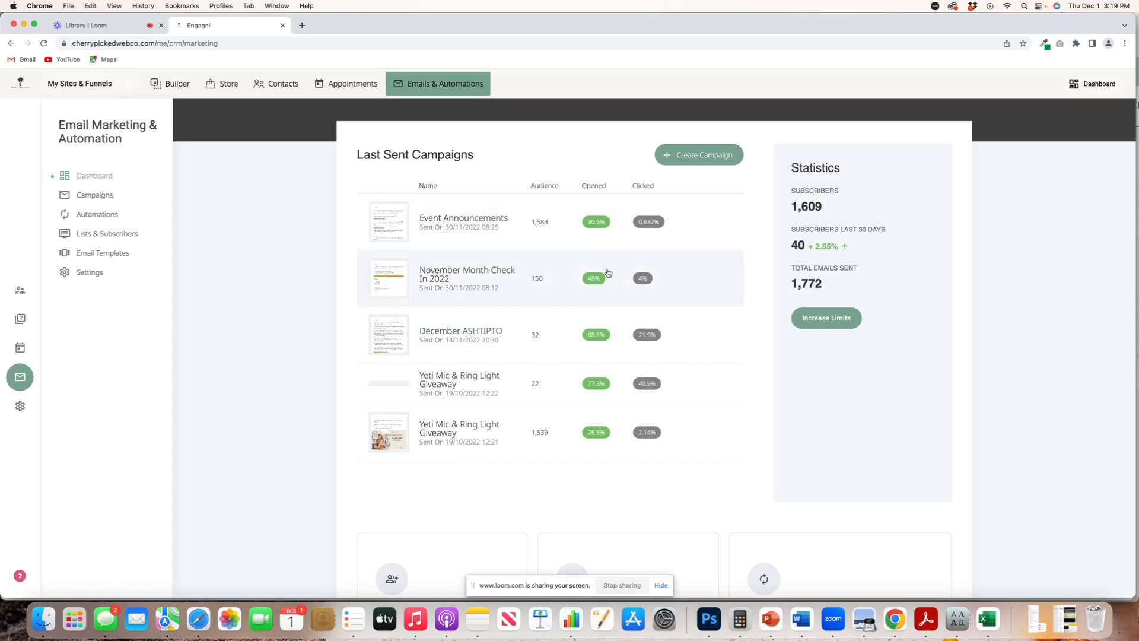
mouse_move(618, 342)
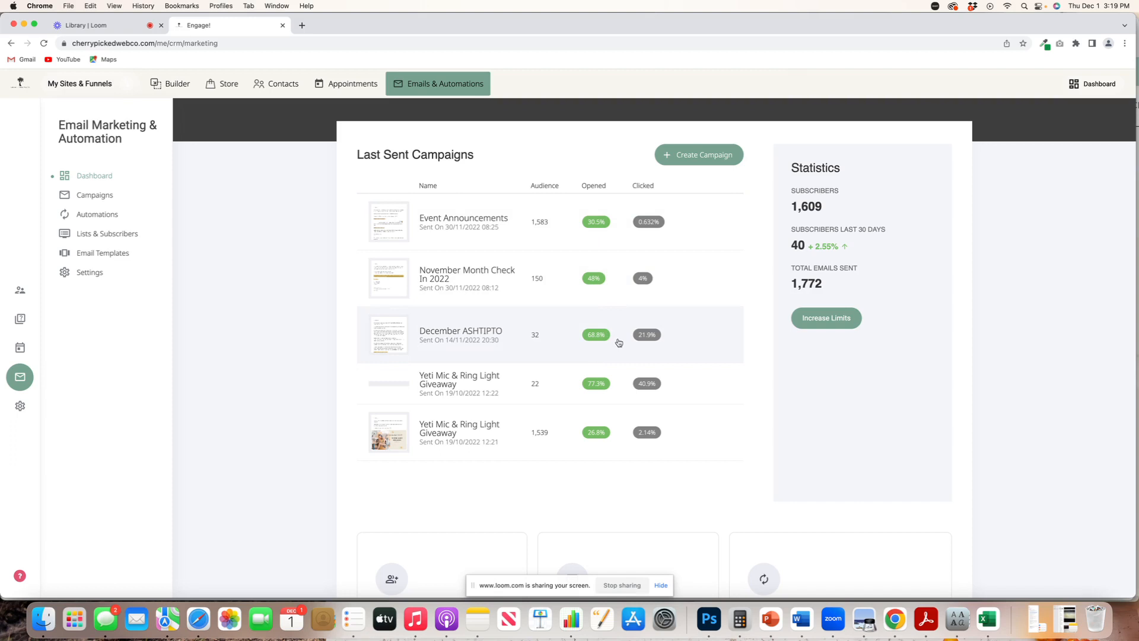
mouse_move(612, 420)
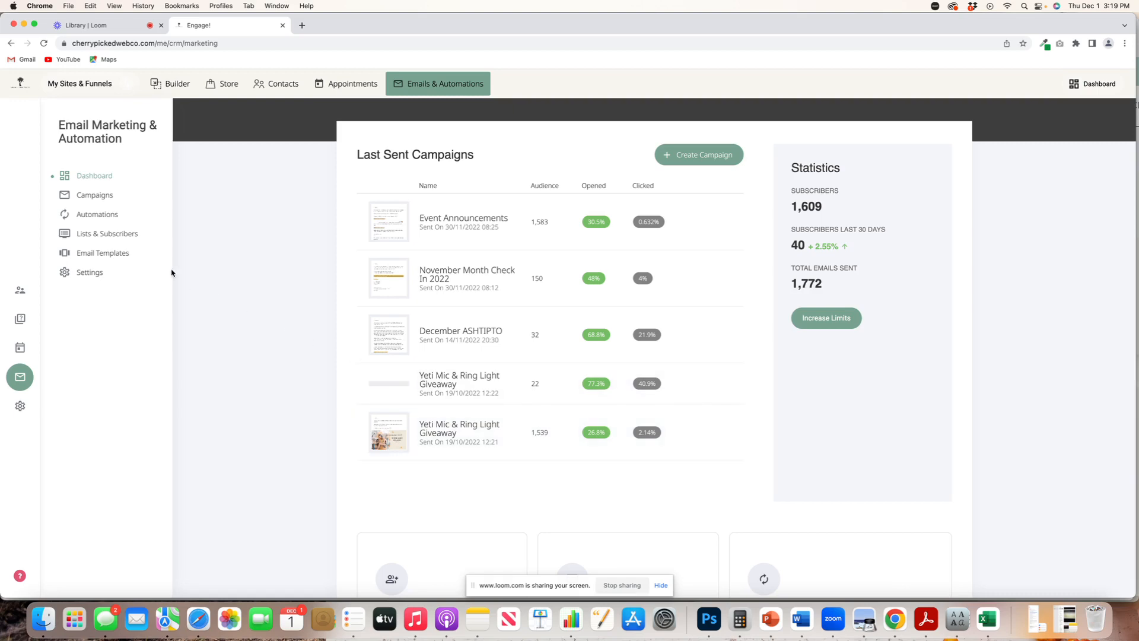
mouse_move(102, 253)
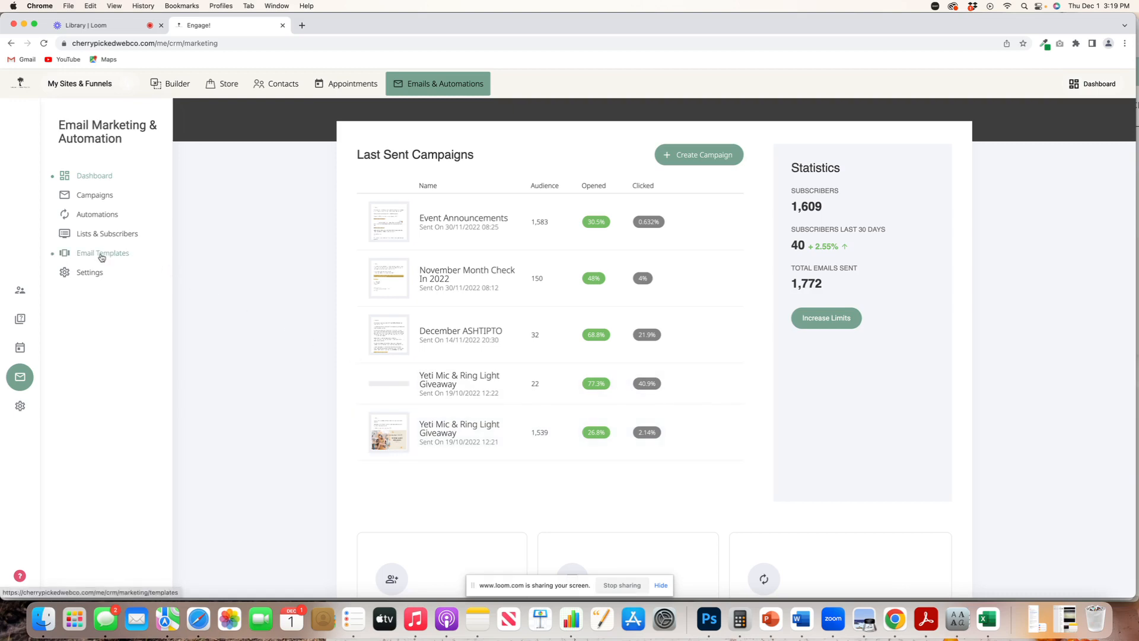
Browse the System Templates gallery down to its last ready-made email designs
click(102, 253)
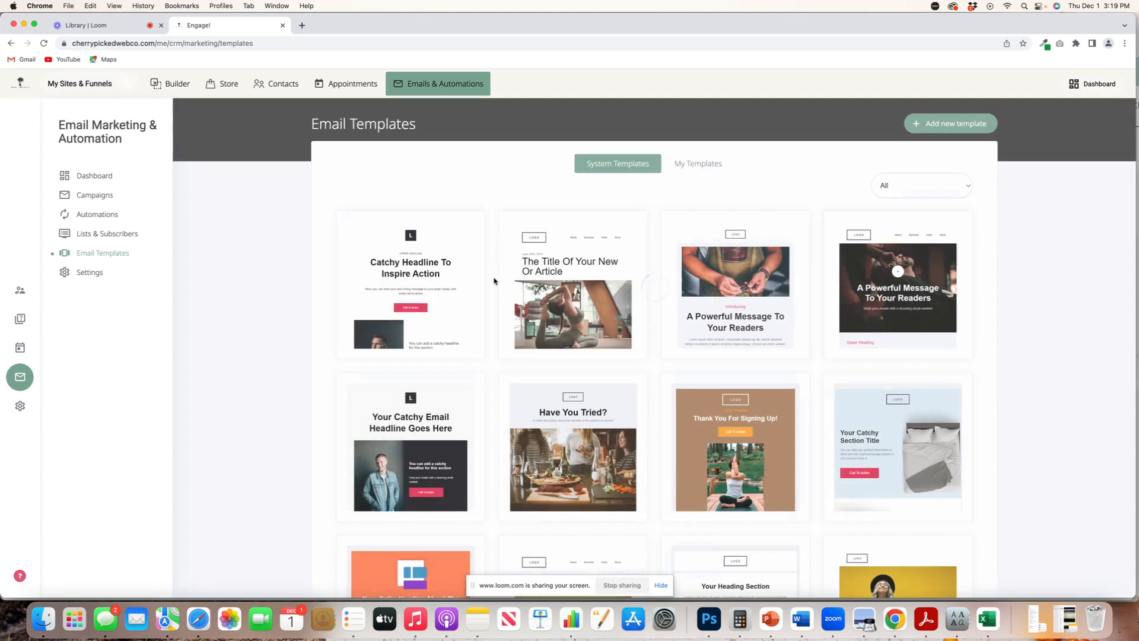
scroll(down, 3)
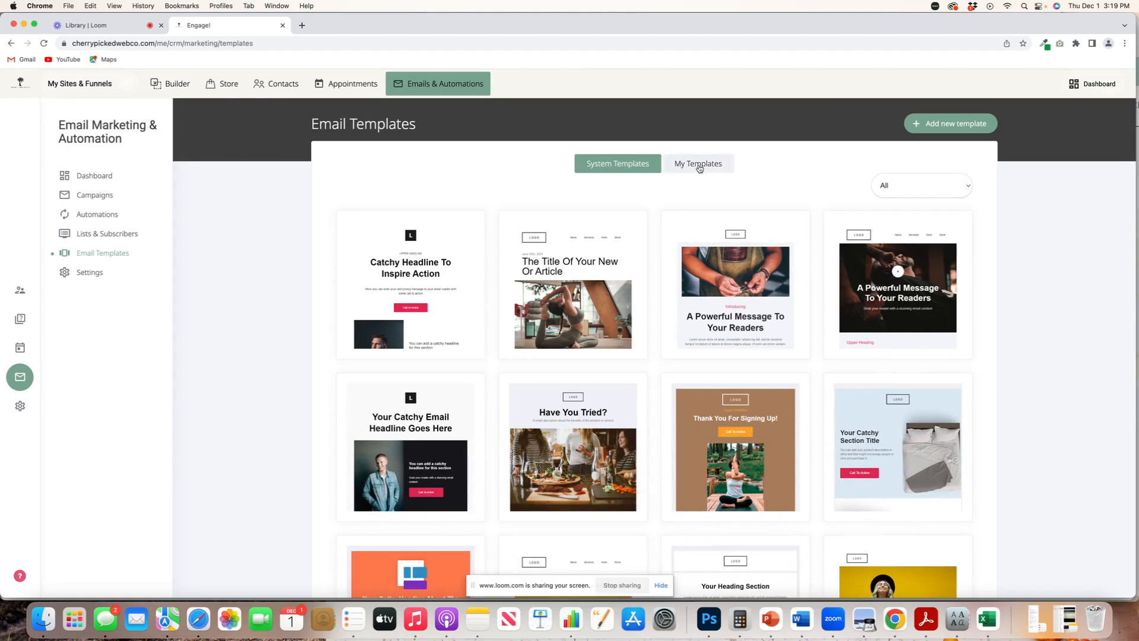
scroll(down, 3)
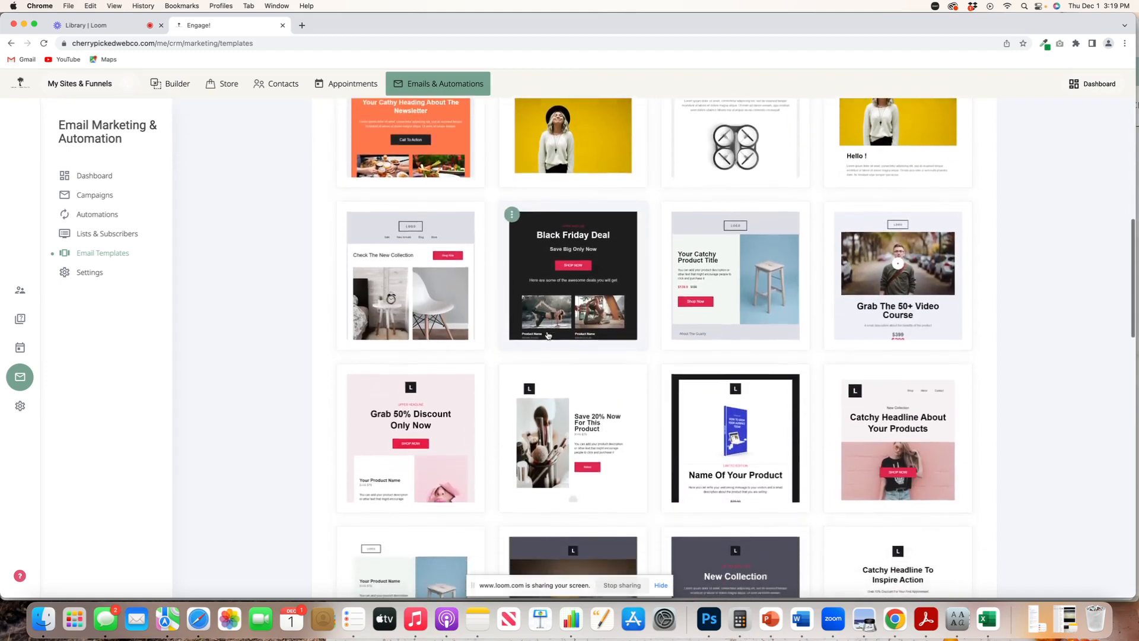
scroll(down, 3)
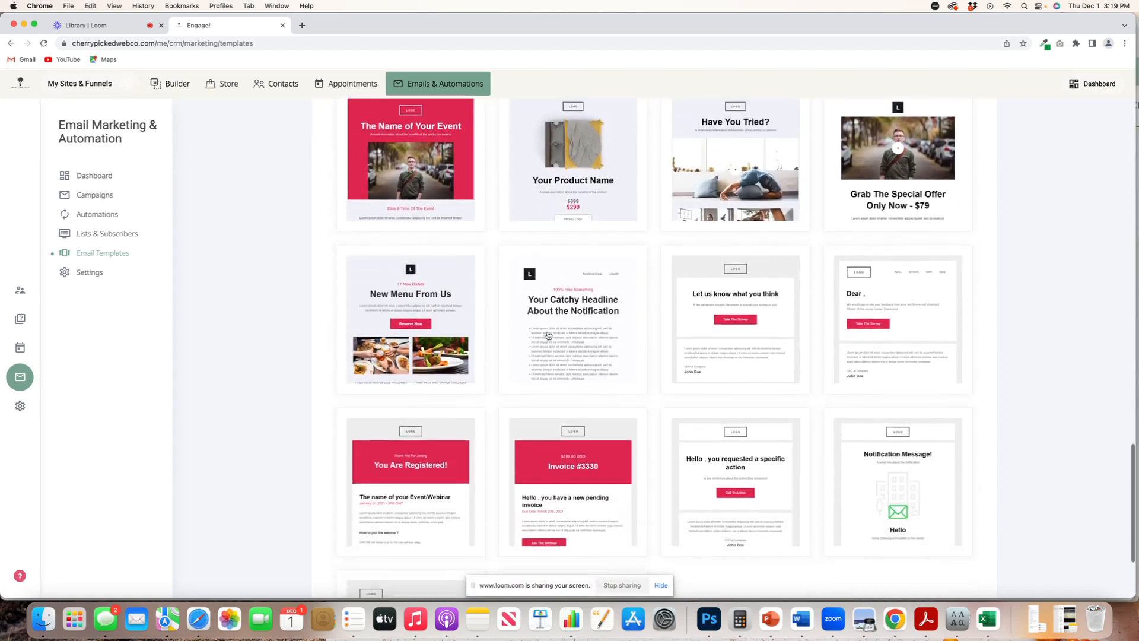
scroll(down, 3)
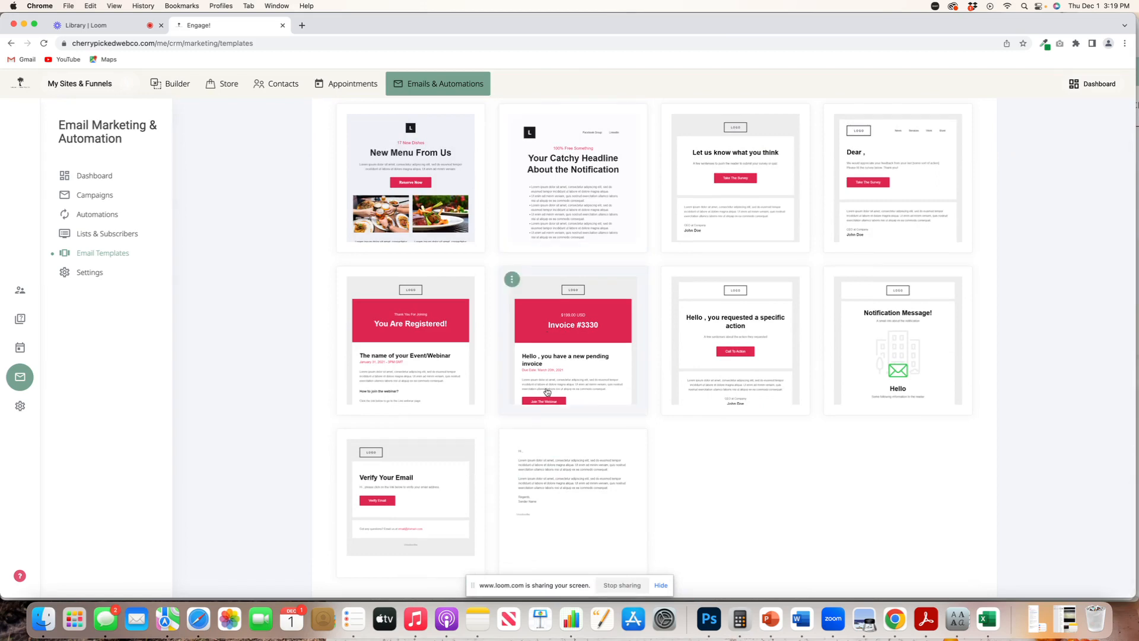
mouse_move(580, 490)
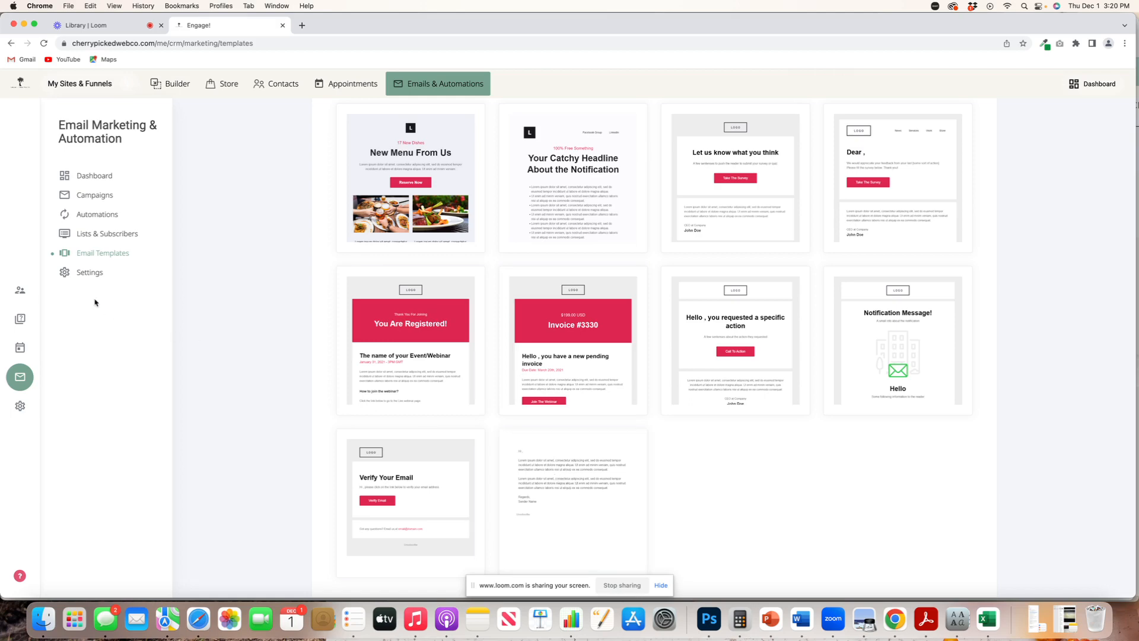
Show the Domains settings listing cherrypickedwebco.com as a verified sending domain
click(89, 272)
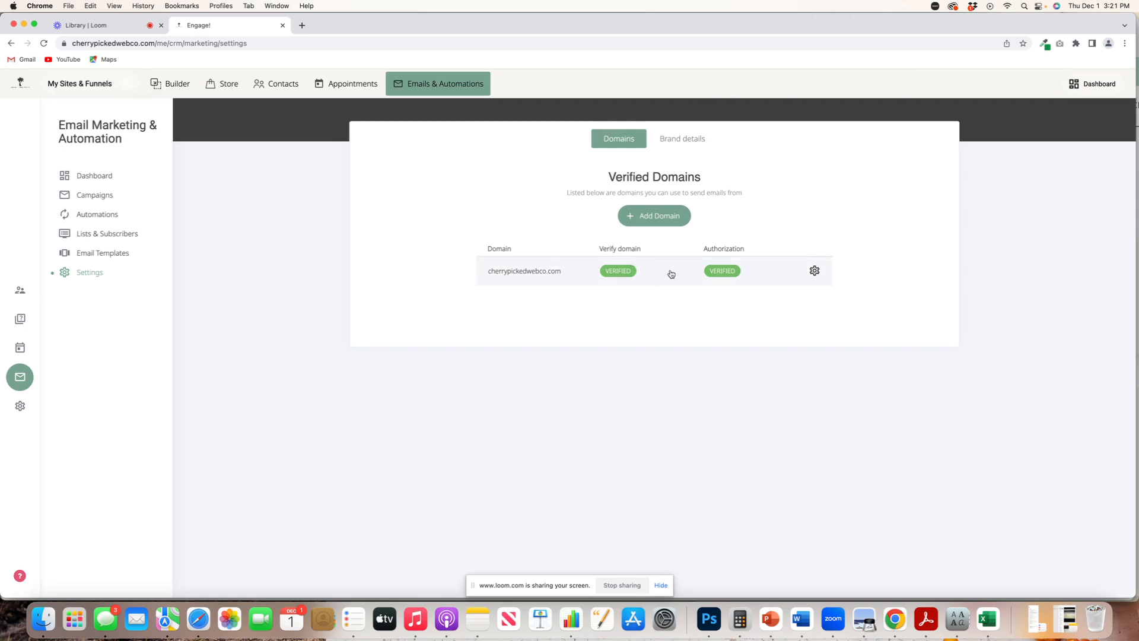
mouse_move(660, 277)
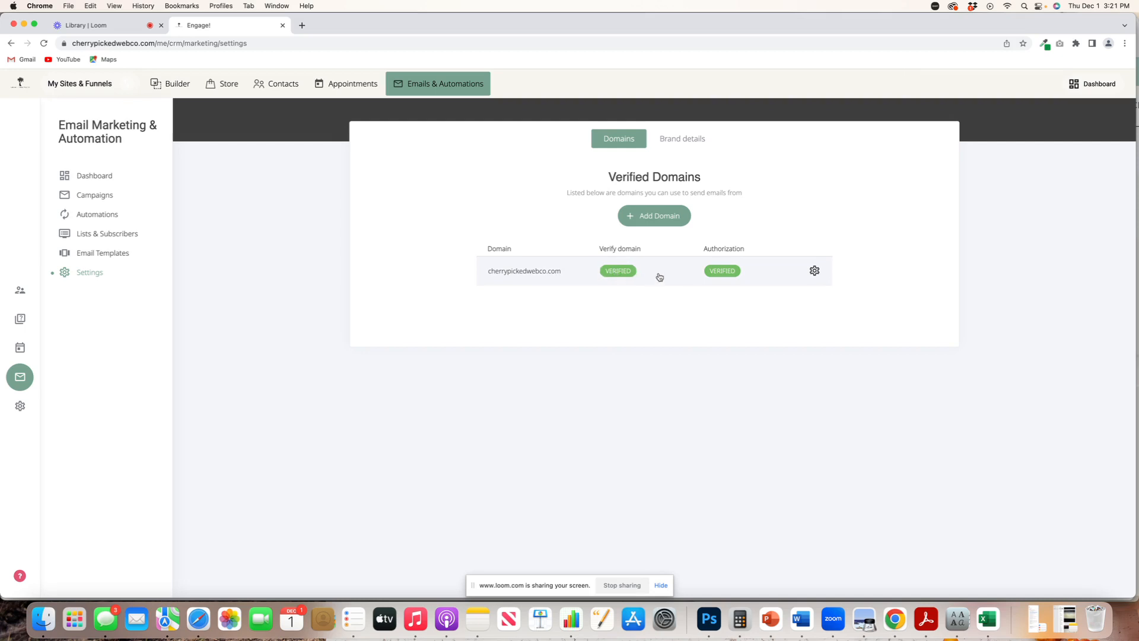
mouse_move(623, 302)
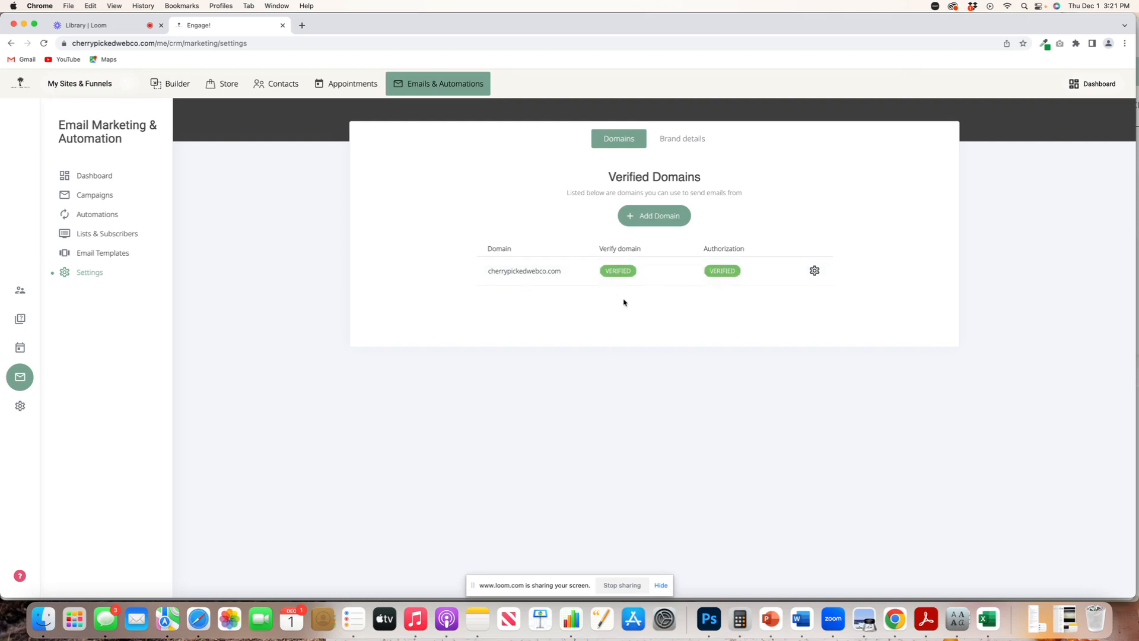
mouse_move(473, 121)
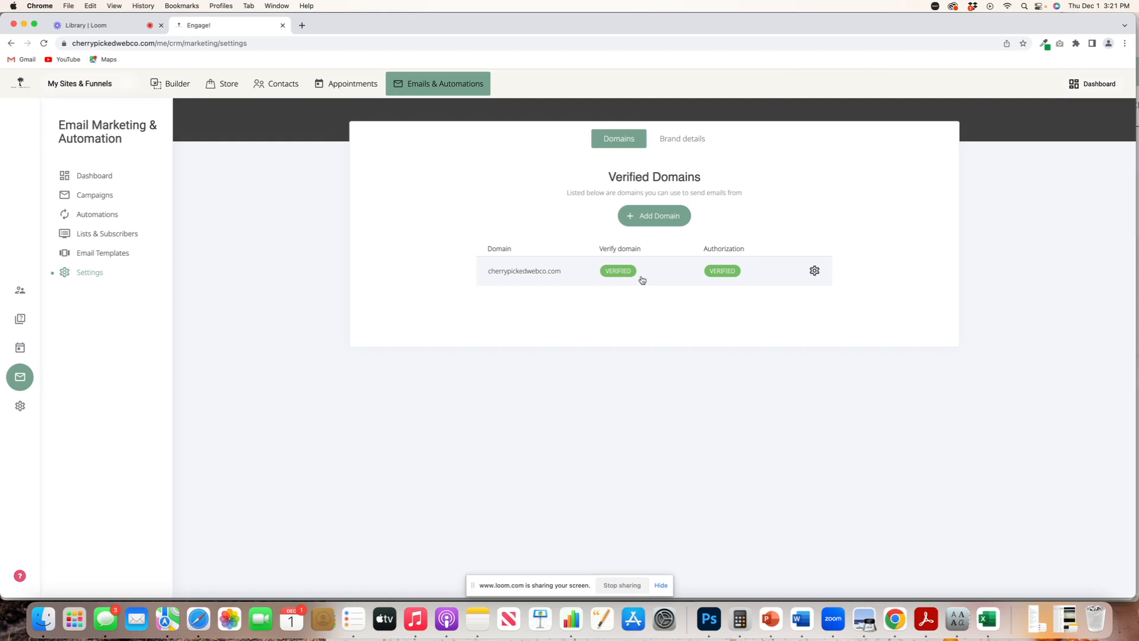
mouse_move(355, 275)
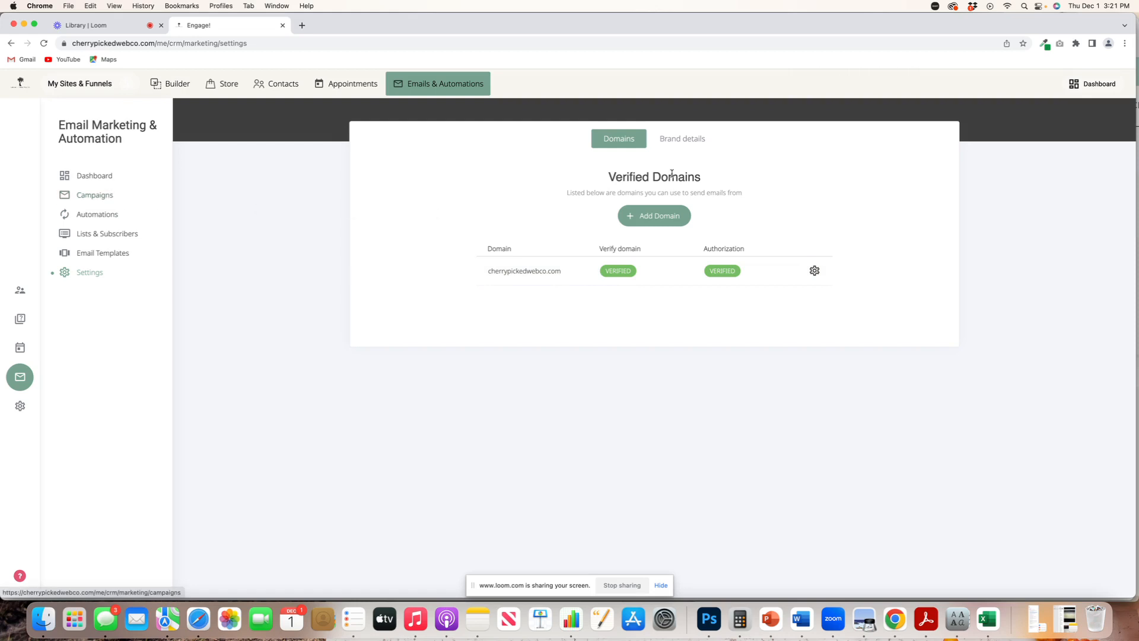
mouse_move(770, 202)
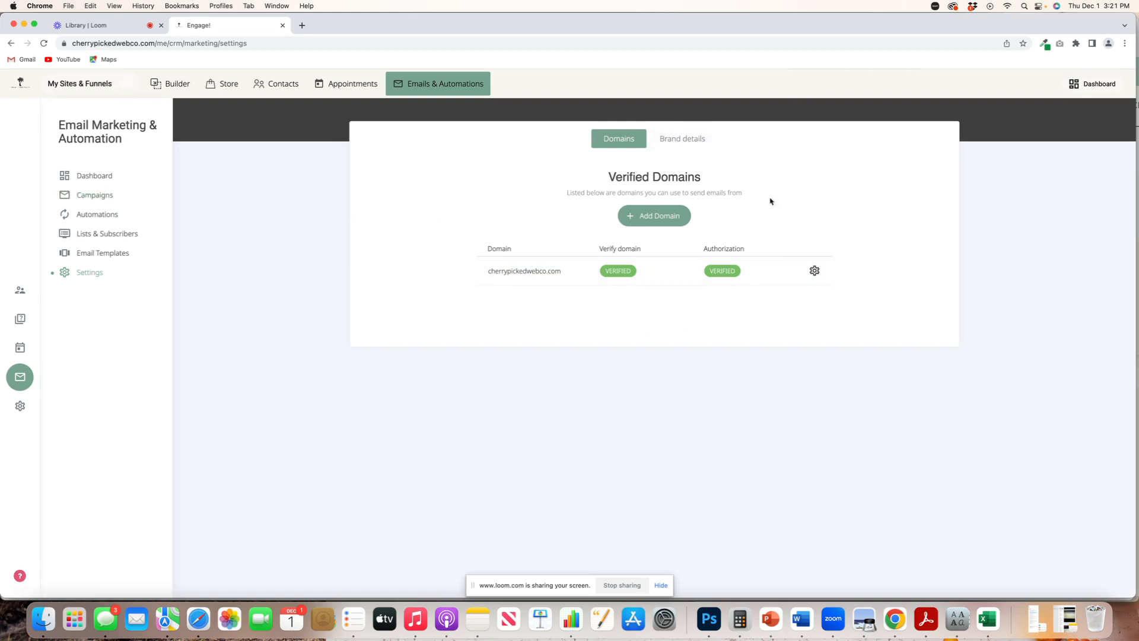
mouse_move(681, 138)
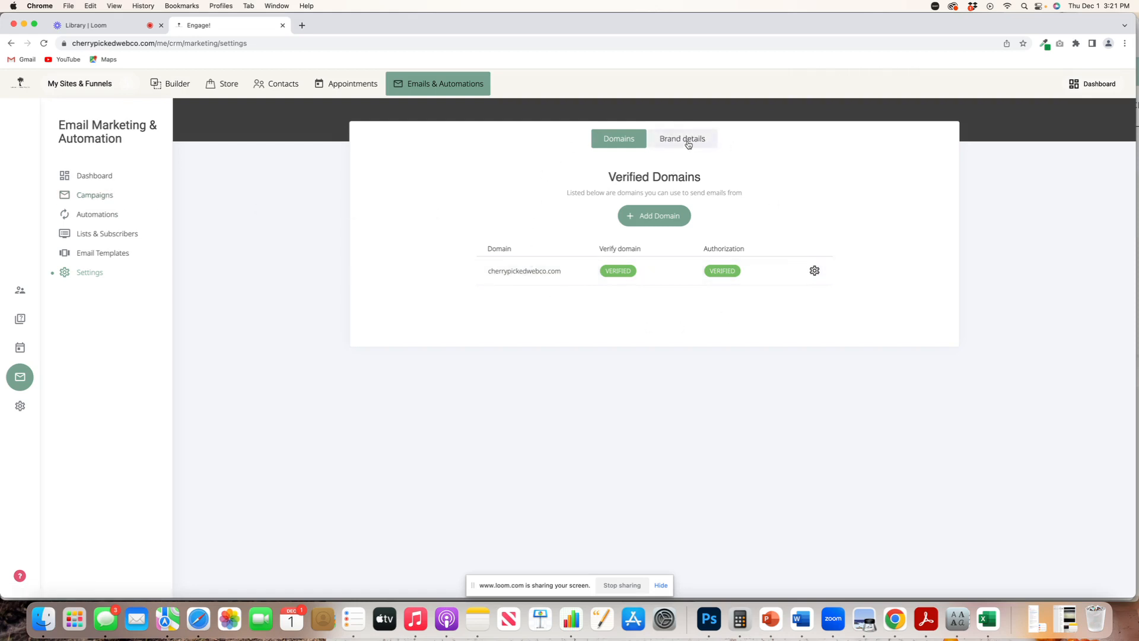
click(681, 138)
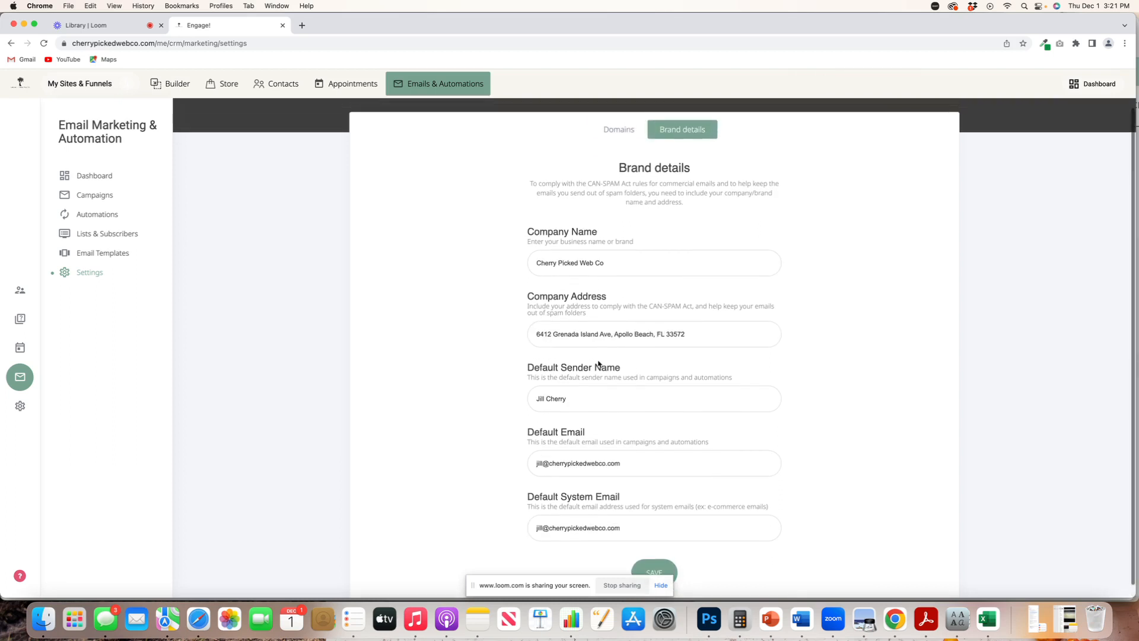
scroll(down, 3)
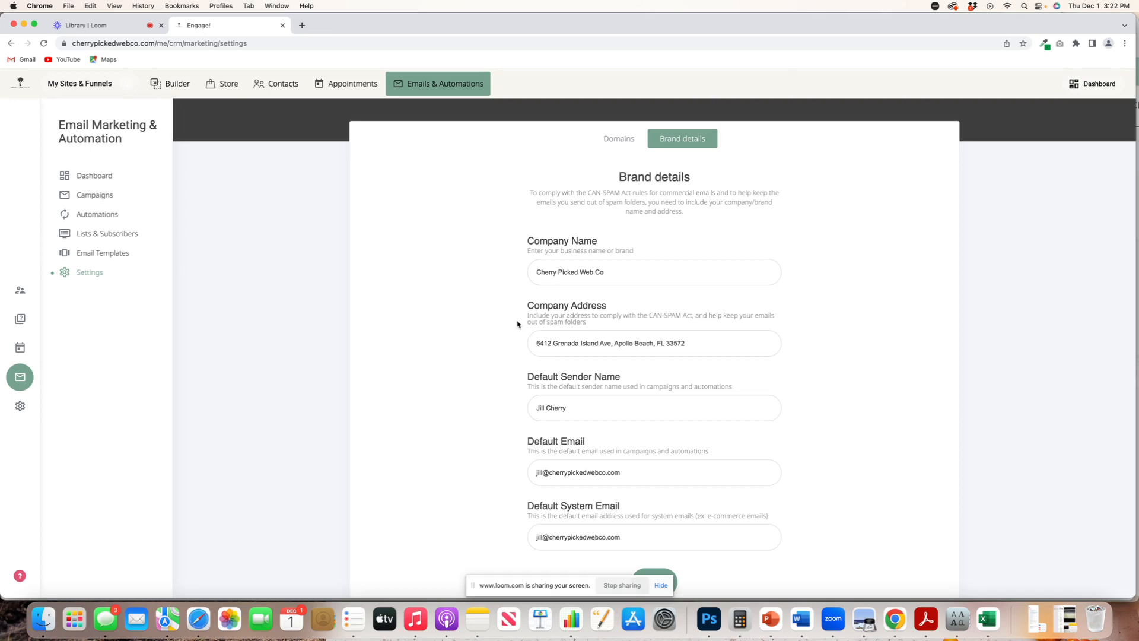
mouse_move(630, 167)
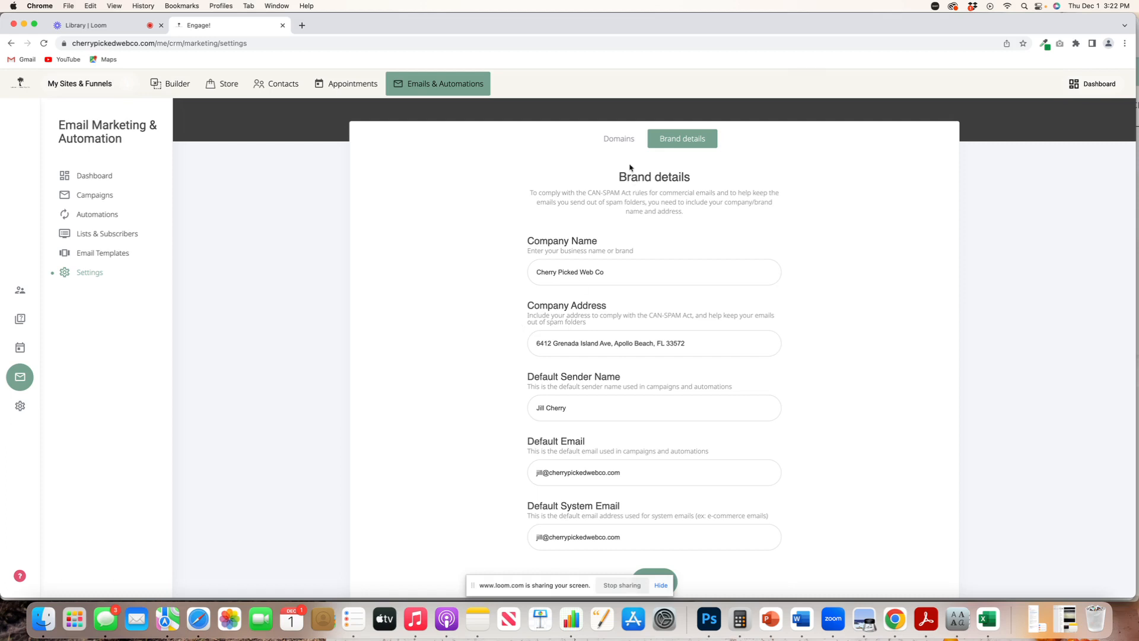
click(618, 139)
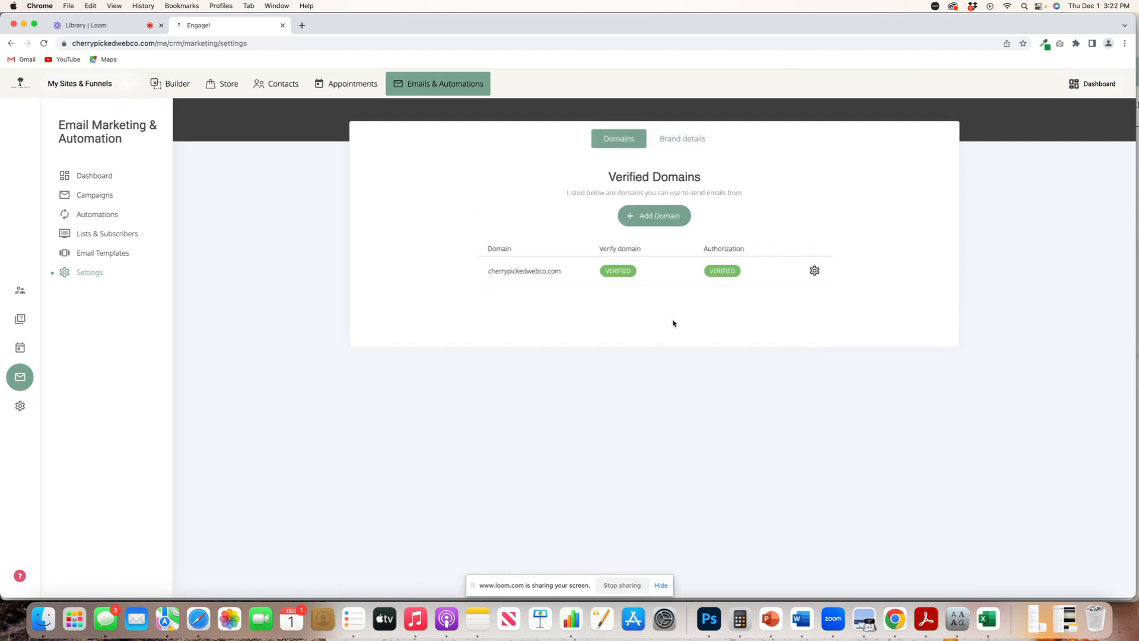
mouse_move(745, 313)
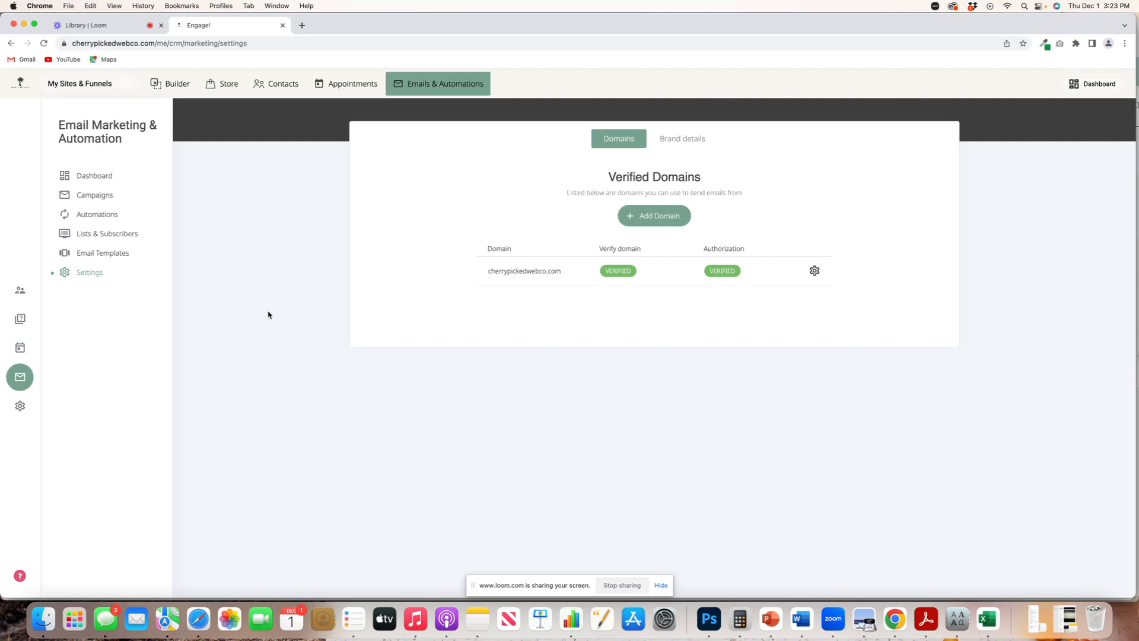
mouse_move(273, 313)
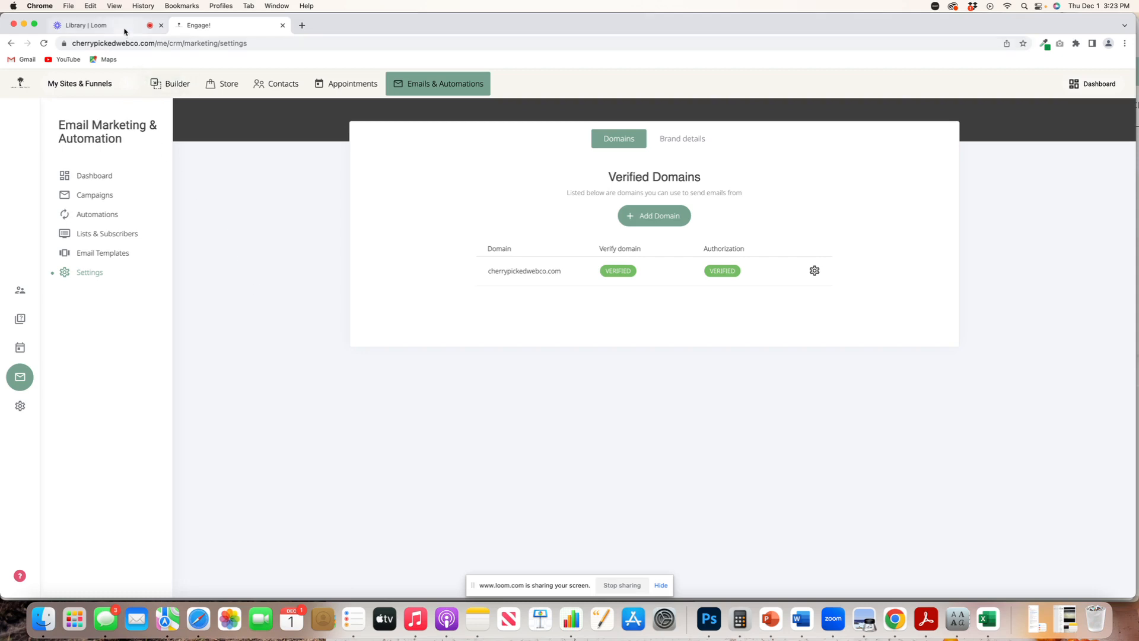
mouse_move(82, 25)
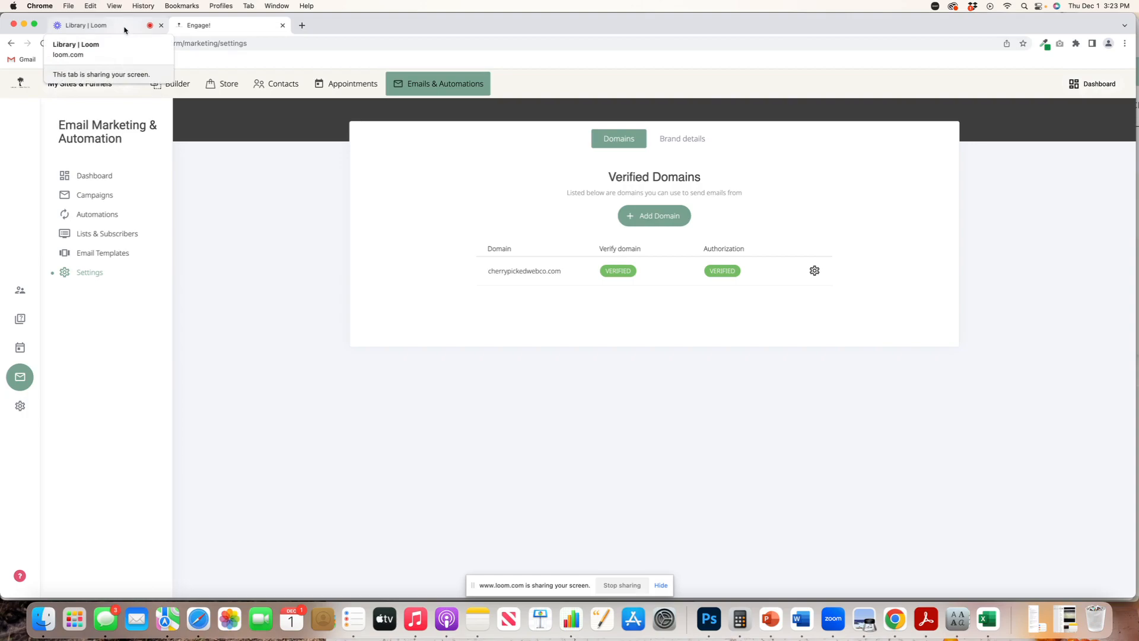